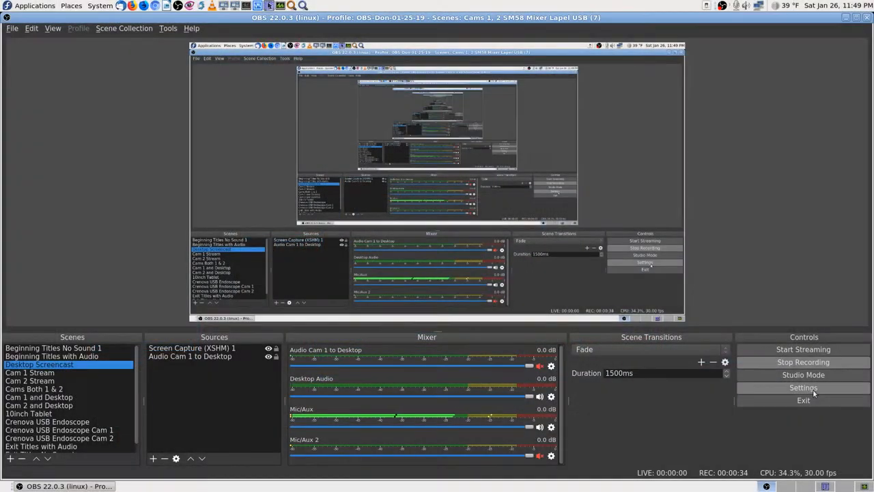
# - View the Video settings with 1920x1080 base and output resolutions and the bicubic downscale filter
pyautogui.click(803, 388)
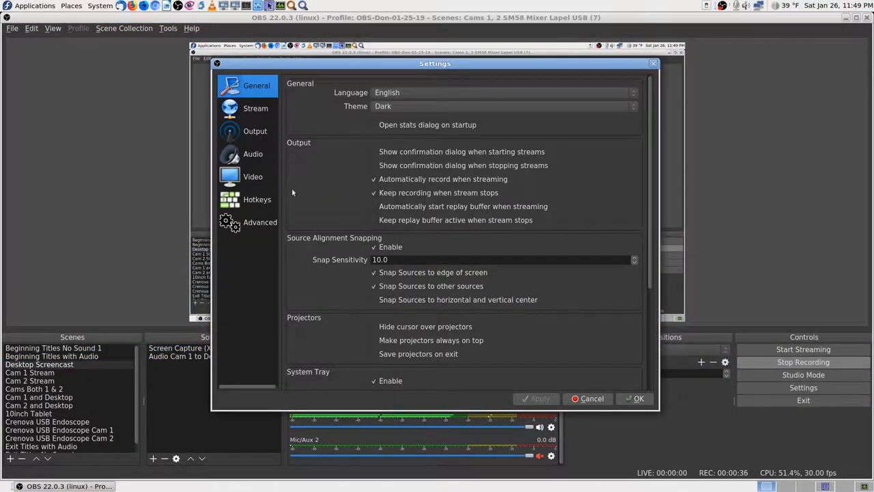
pyautogui.click(252, 176)
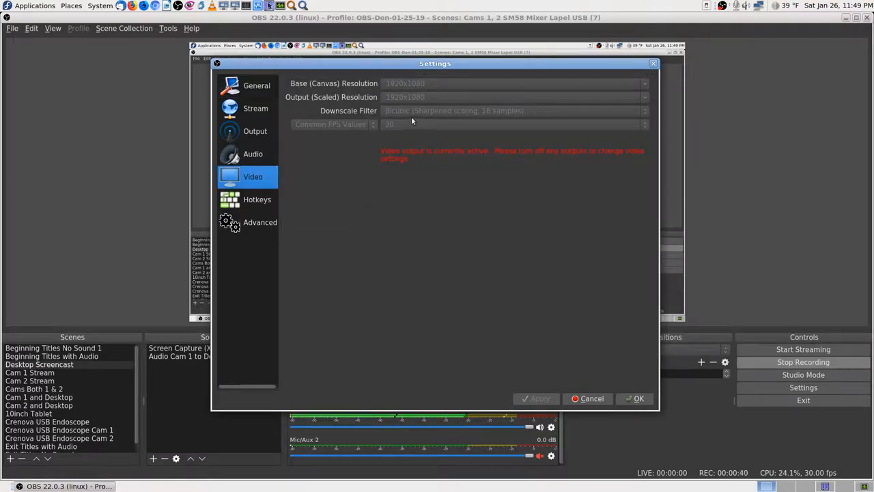
pyautogui.moveTo(516, 121)
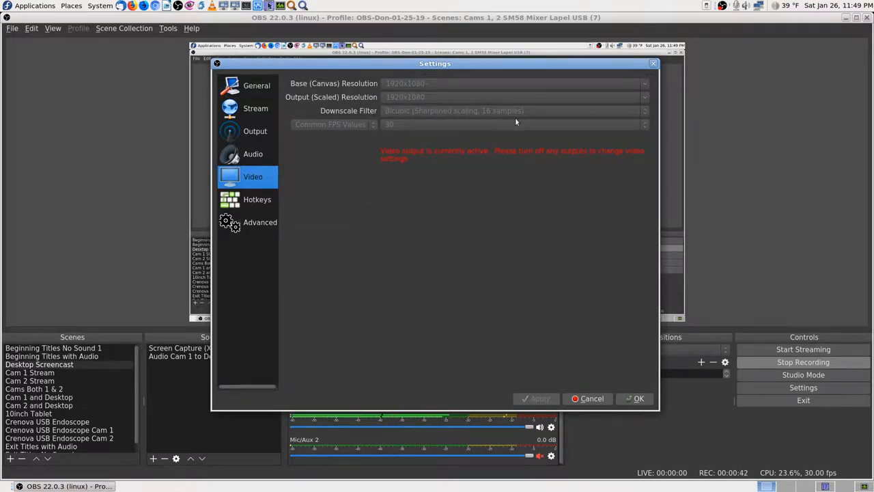
pyautogui.moveTo(465, 119)
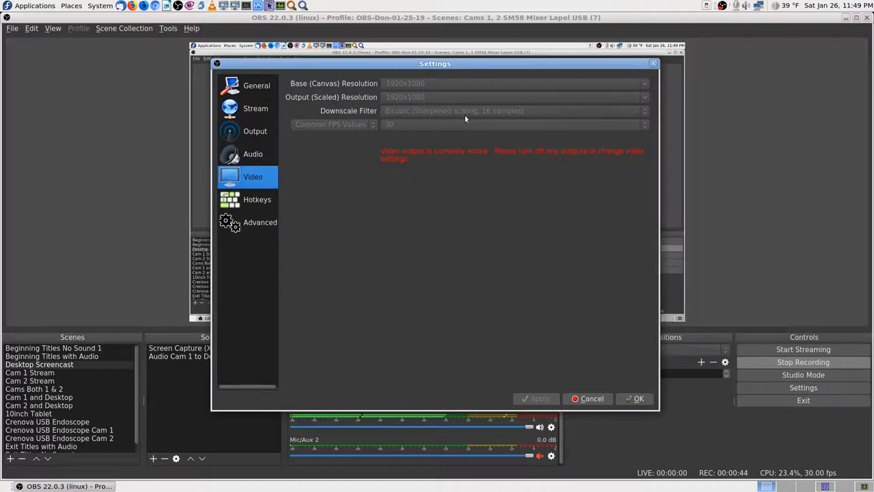
pyautogui.moveTo(526, 115)
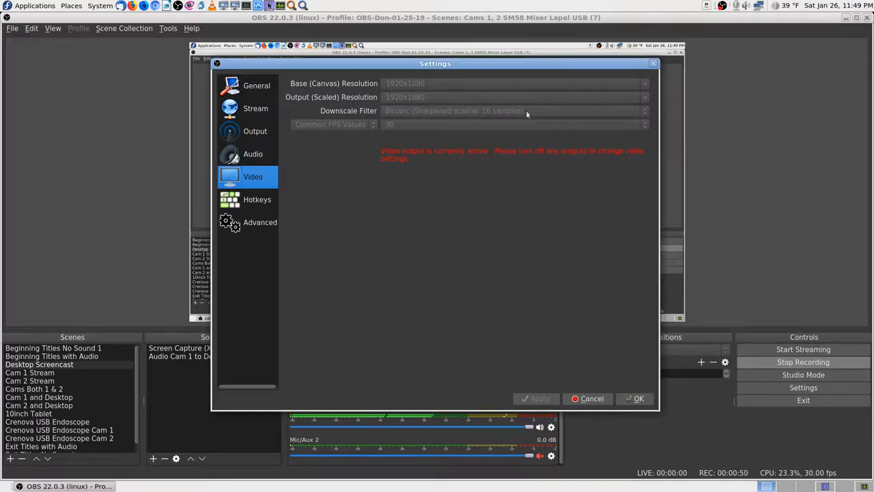
pyautogui.moveTo(543, 130)
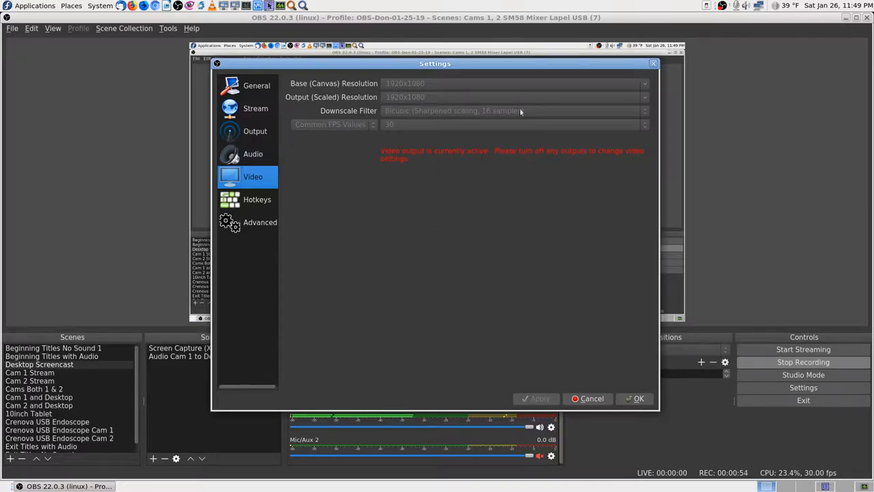
pyautogui.moveTo(336, 110)
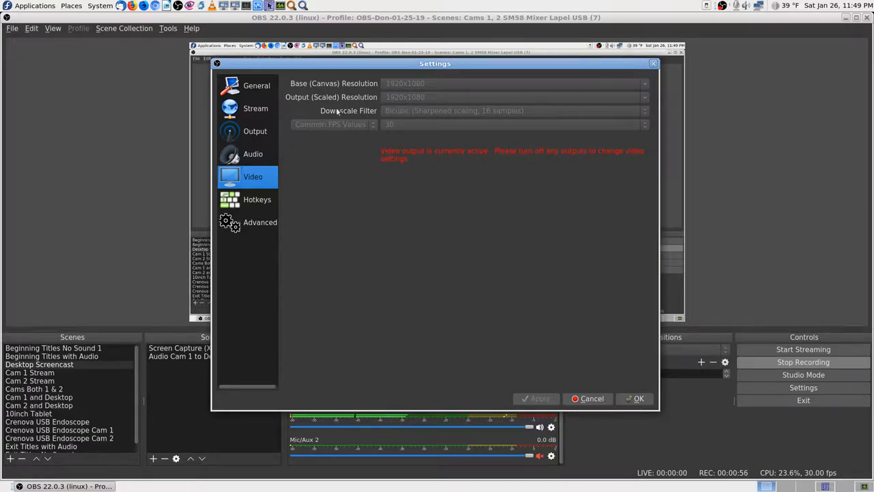
pyautogui.moveTo(539, 159)
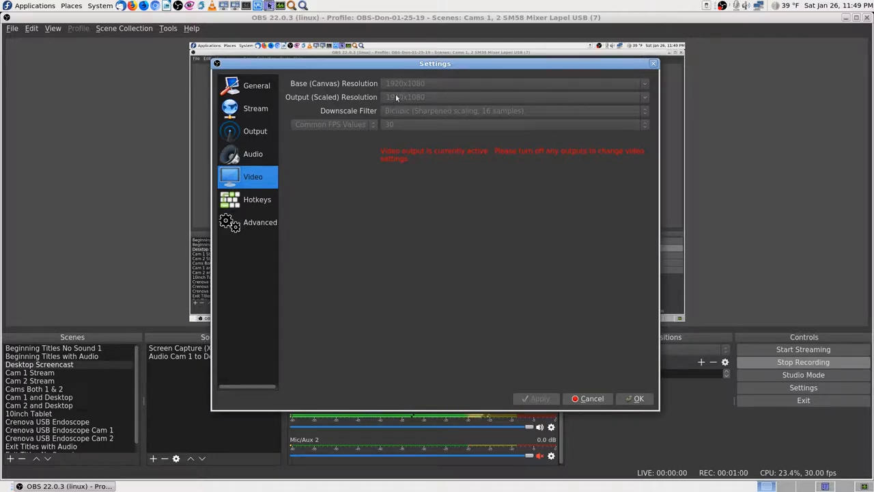
pyautogui.moveTo(319, 196)
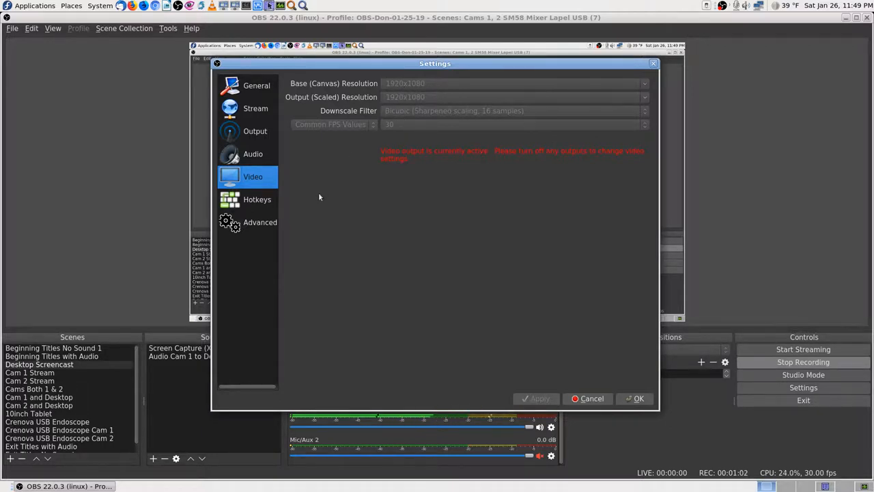
# - Review the Audio devices, then the Output page's Recording options for path and format
pyautogui.click(253, 153)
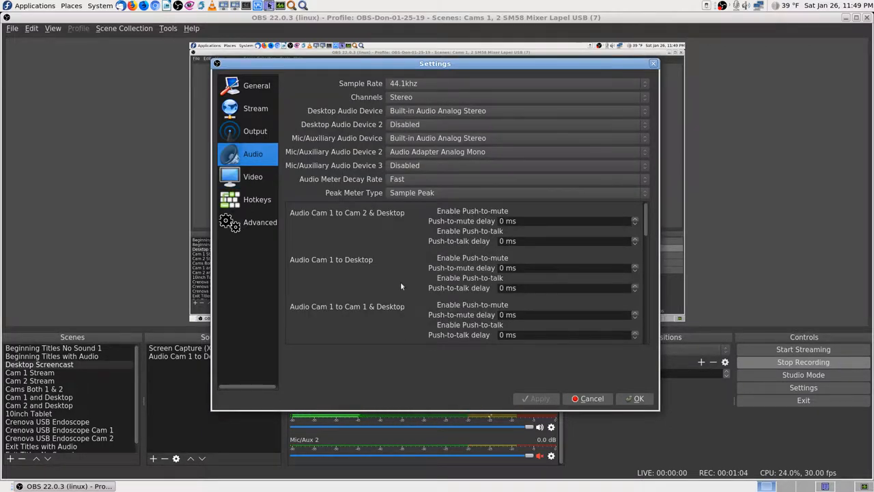
pyautogui.click(254, 131)
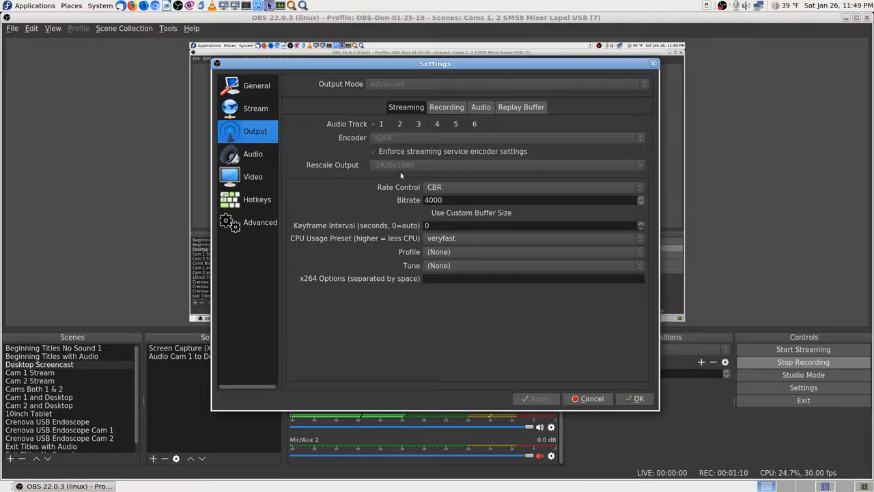
pyautogui.click(446, 106)
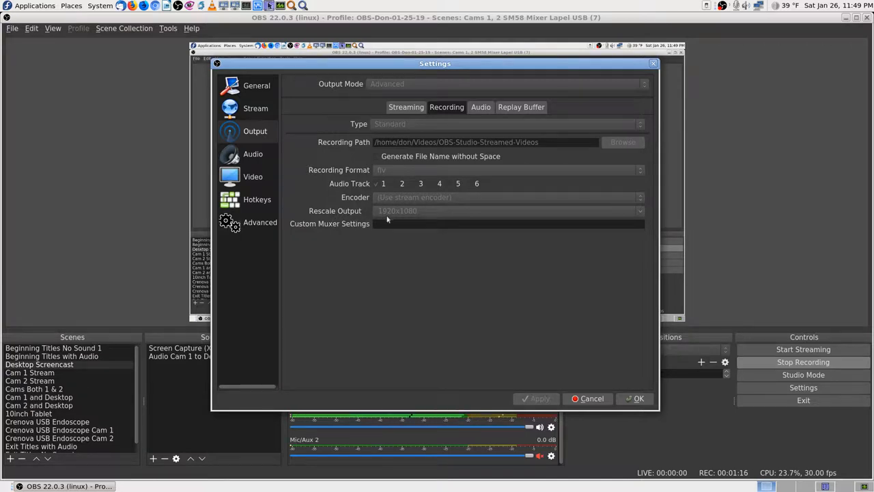
pyautogui.moveTo(388, 172)
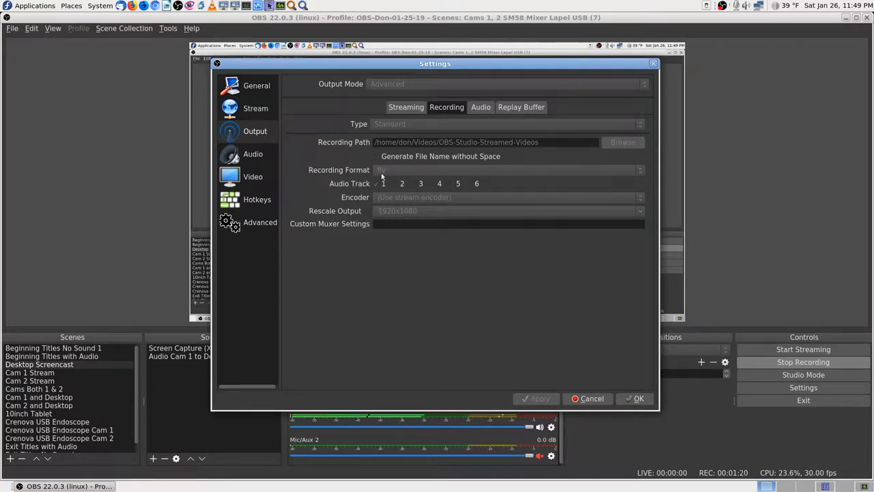
pyautogui.moveTo(492, 183)
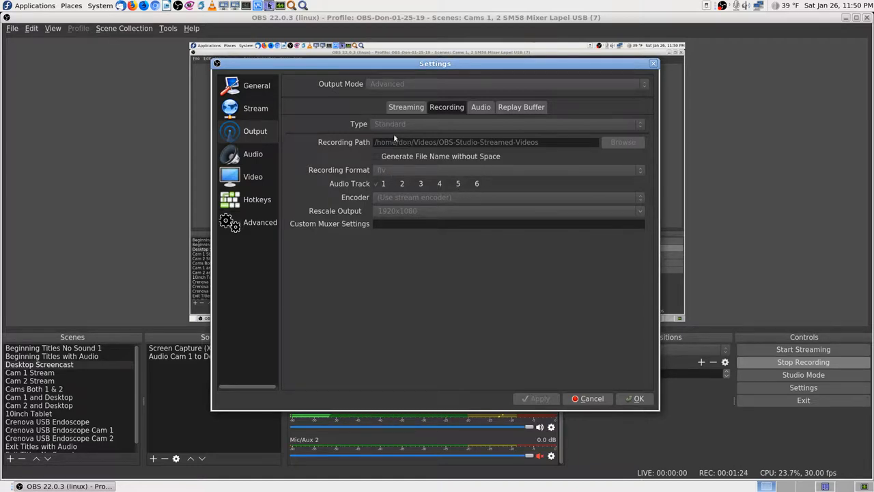
pyautogui.moveTo(495, 338)
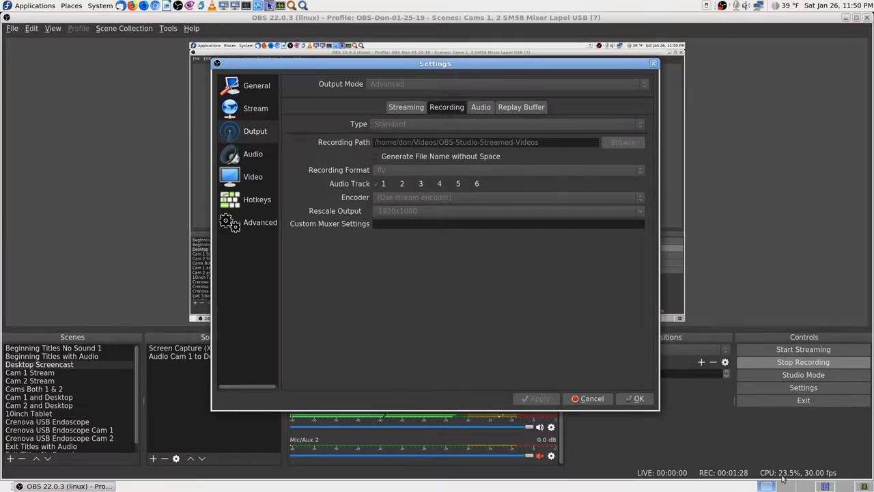
pyautogui.moveTo(495, 297)
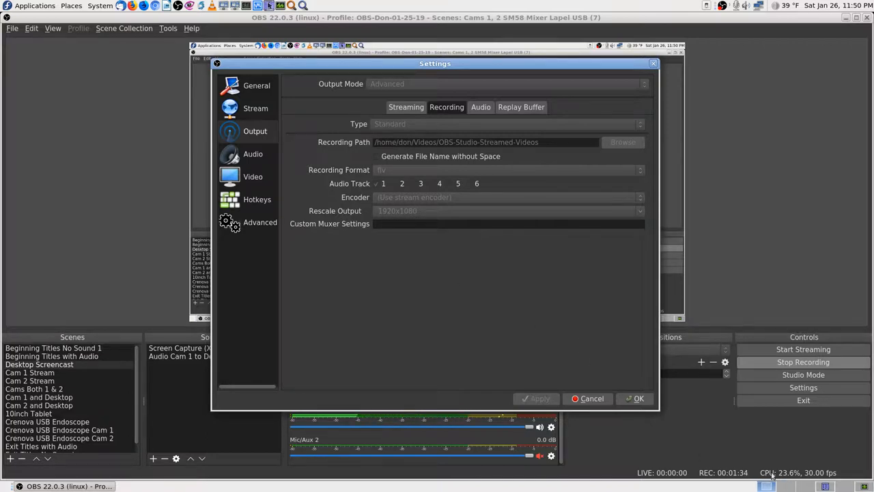
pyautogui.moveTo(389, 305)
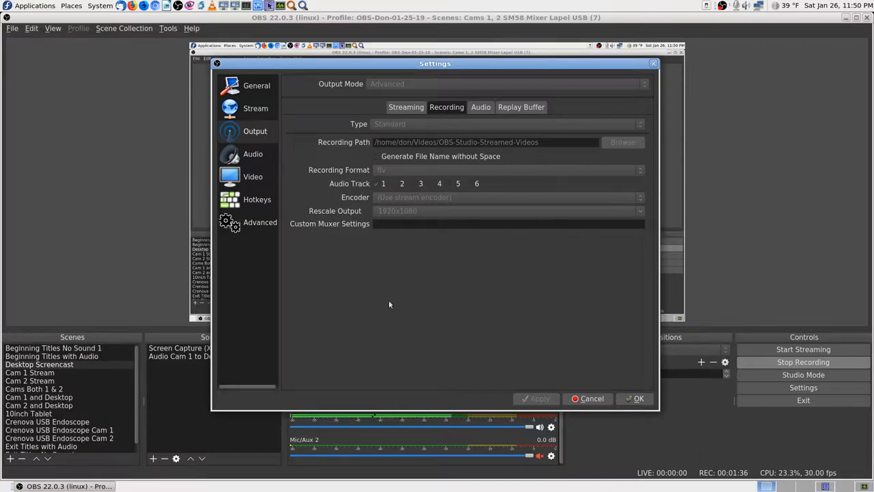
pyautogui.moveTo(544, 364)
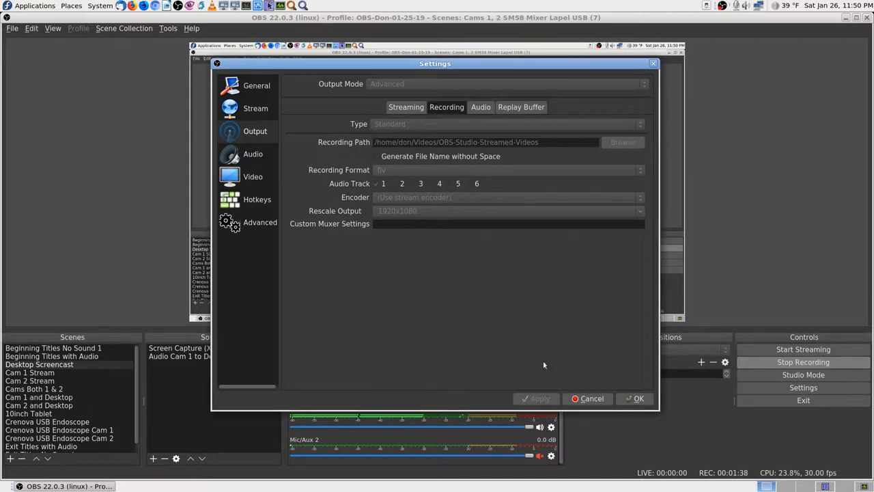
pyautogui.moveTo(517, 380)
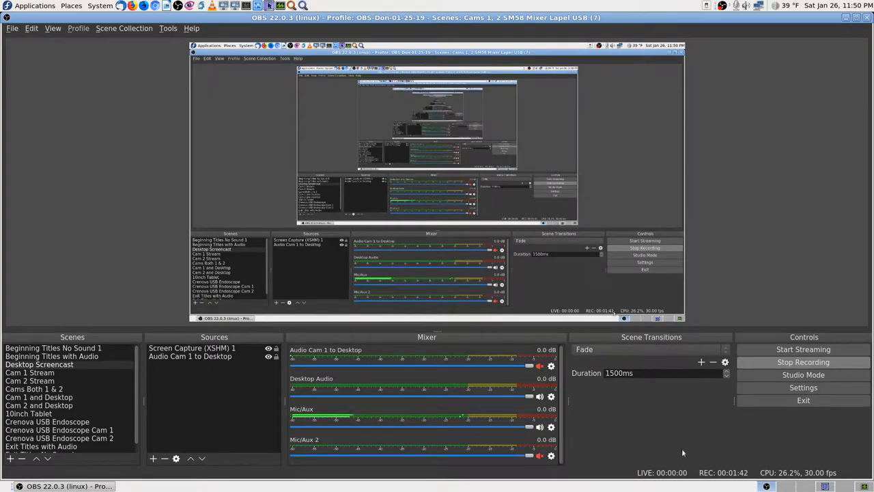
# - Switch to Krusader showing the OBS-Studio-Streamed-Videos folder of flv and mp4 recordings
pyautogui.click(41, 486)
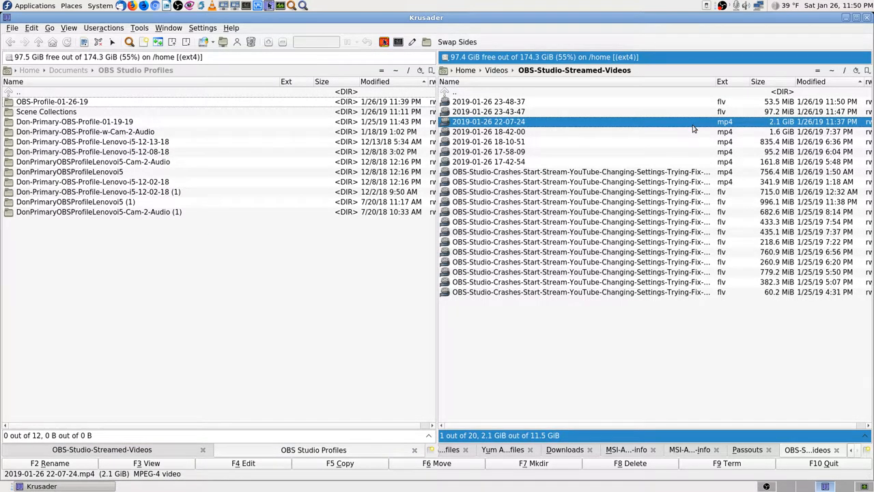
pyautogui.moveTo(594, 124)
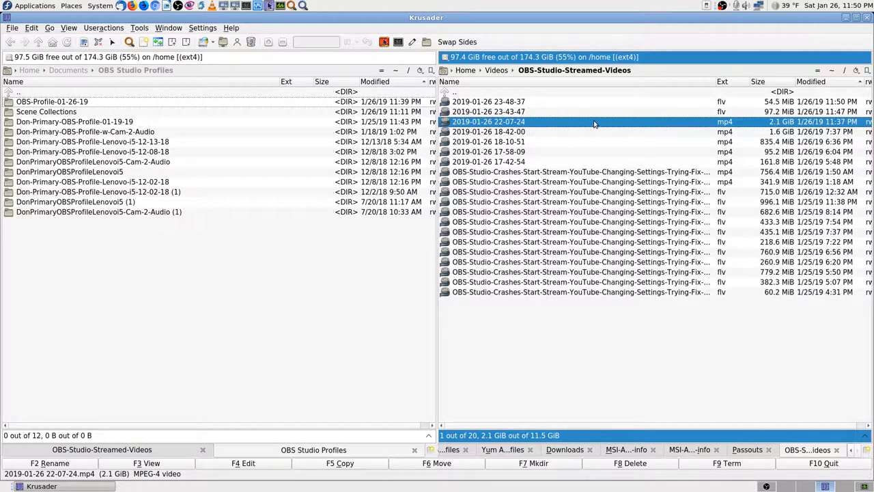
pyautogui.moveTo(576, 123)
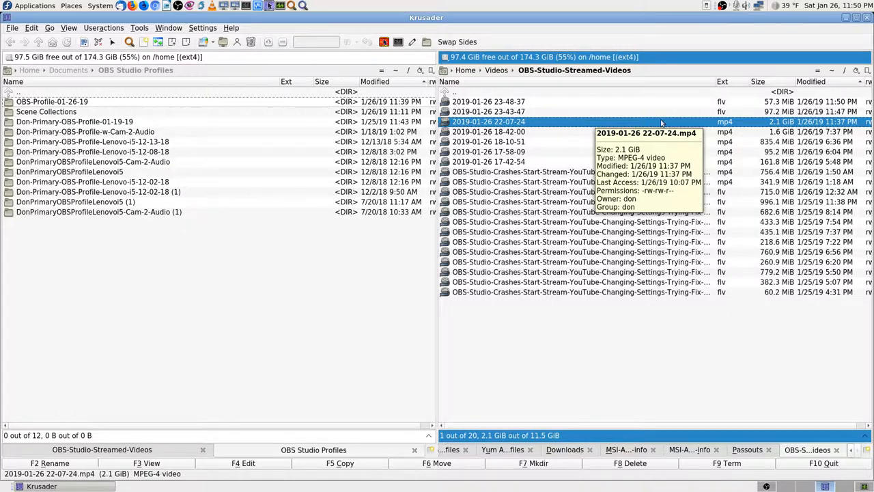
pyautogui.moveTo(658, 173)
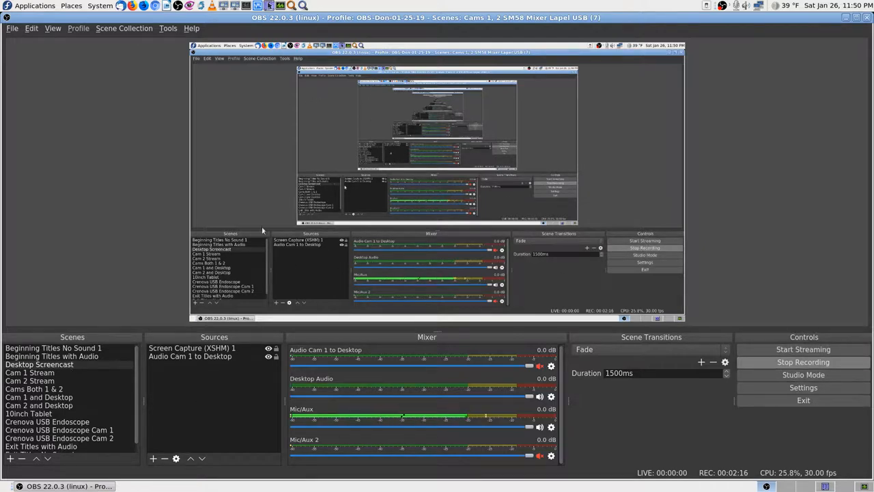
pyautogui.moveTo(155, 311)
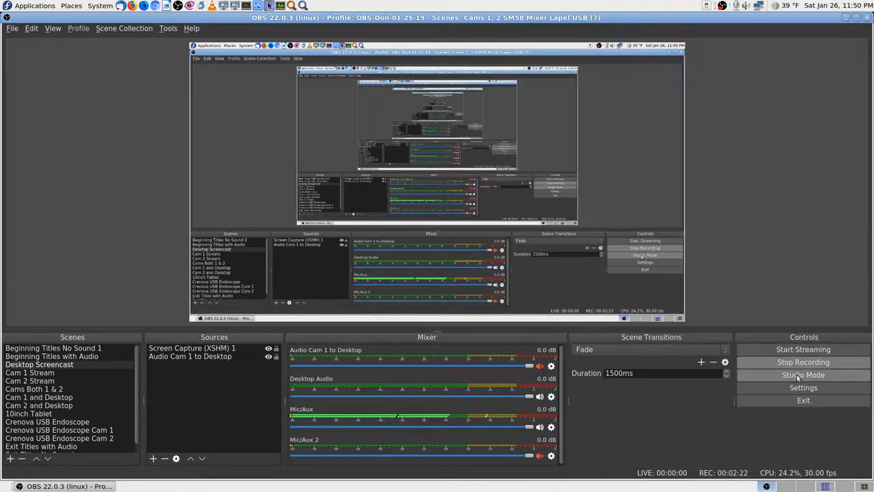
# - Reopen Output settings on the Recording options: path OBS-Studio-Streamed-Videos, rescale 1920x1080
pyautogui.click(803, 387)
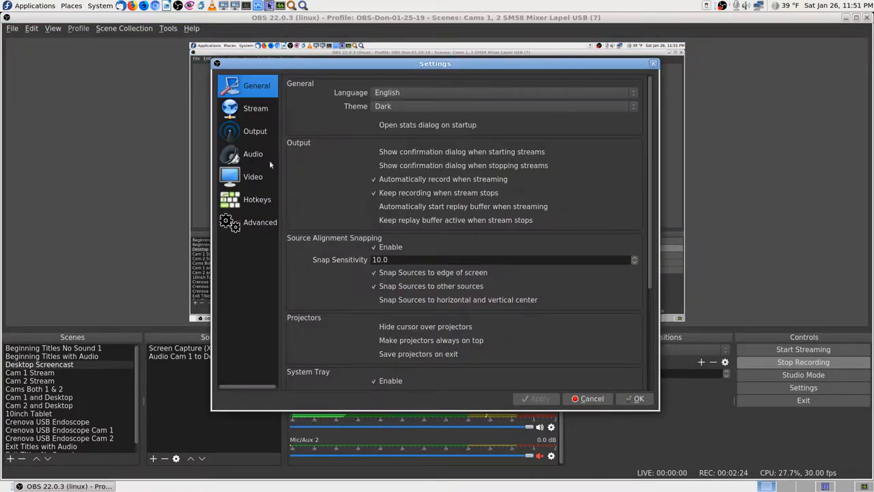
pyautogui.click(254, 131)
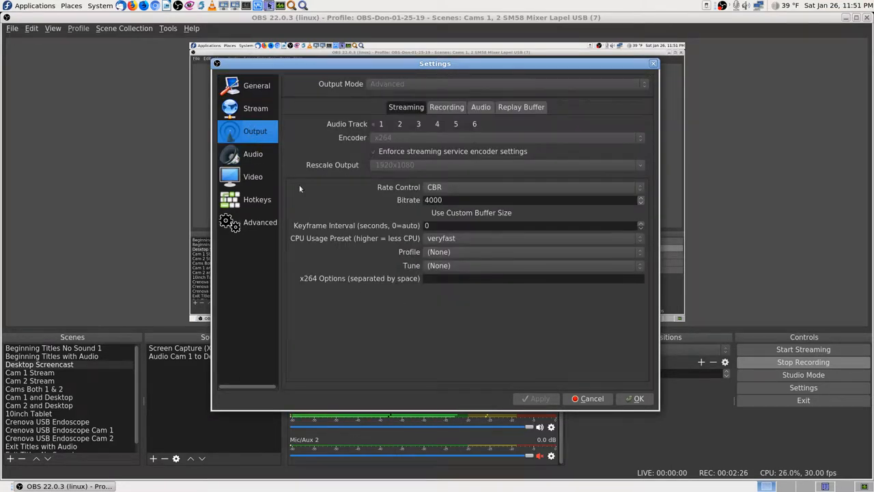
pyautogui.moveTo(418, 222)
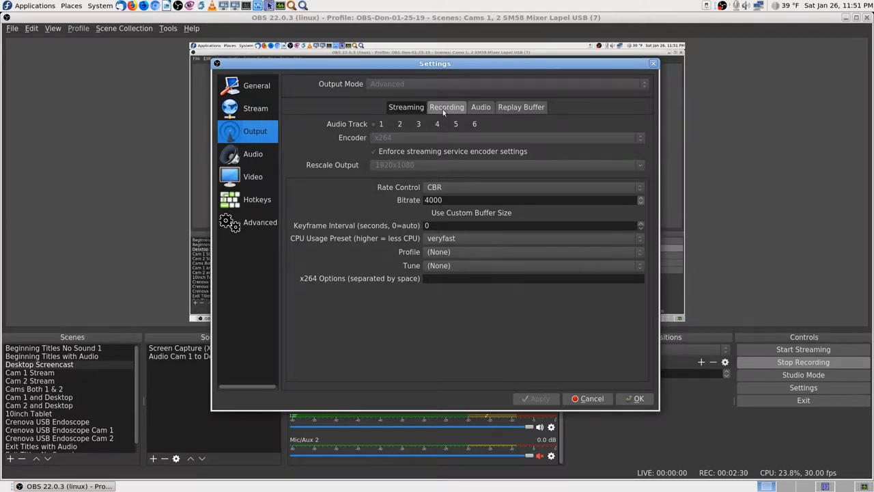
pyautogui.click(446, 107)
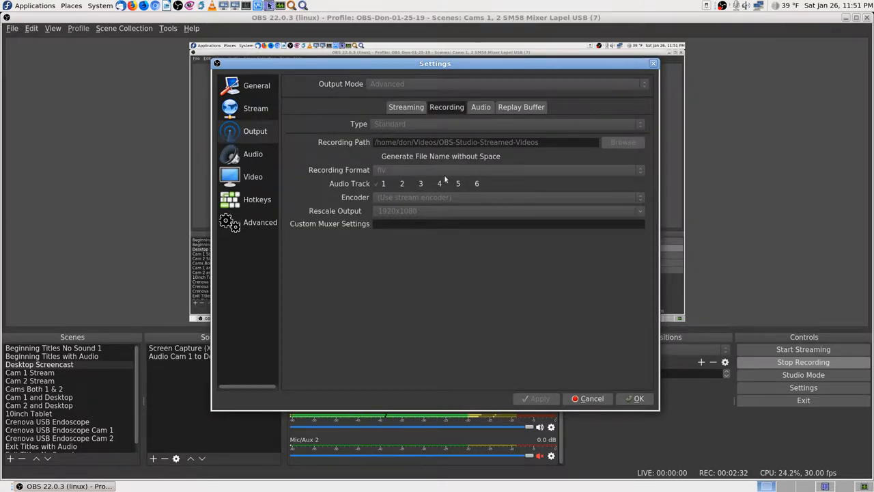
pyautogui.moveTo(503, 174)
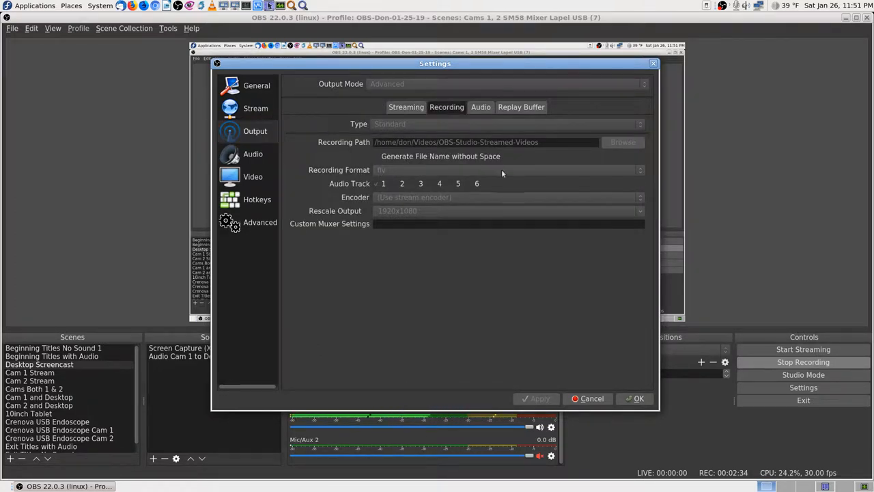
pyautogui.moveTo(444, 168)
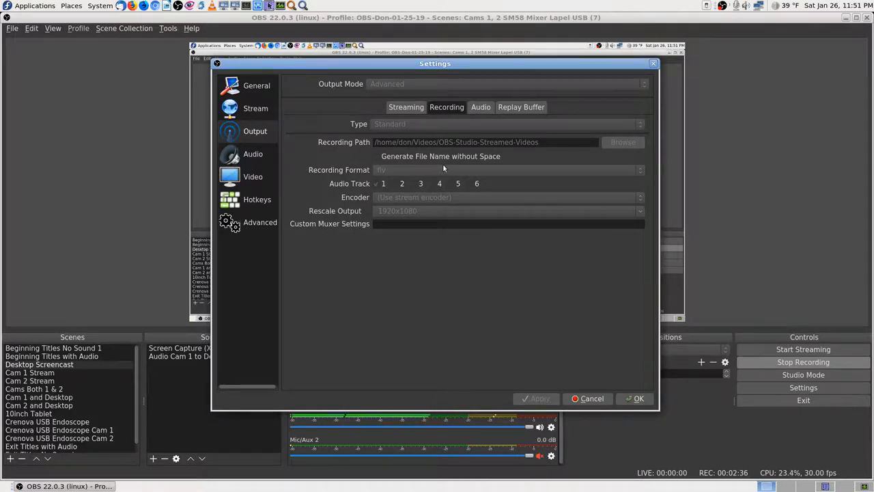
pyautogui.moveTo(403, 127)
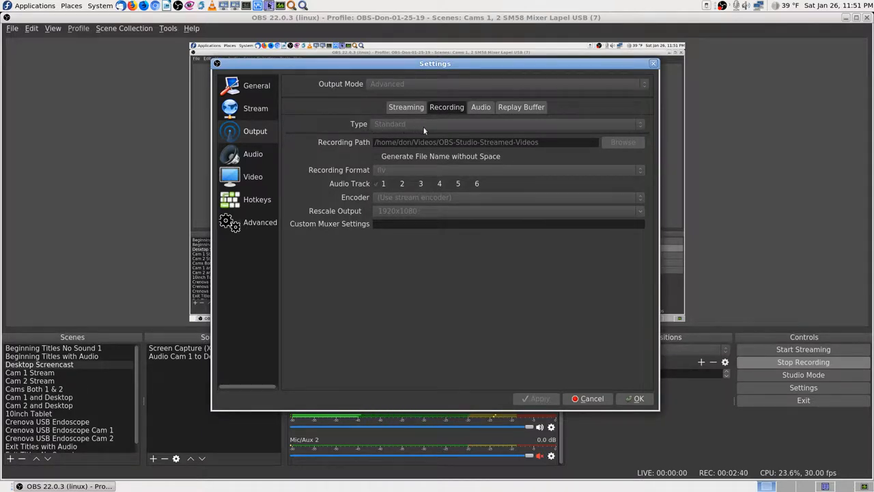
pyautogui.moveTo(382, 175)
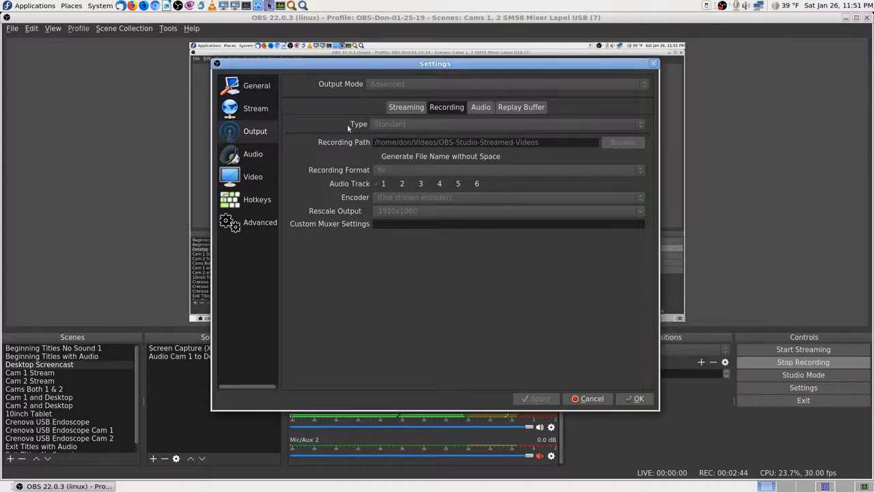
pyautogui.moveTo(429, 126)
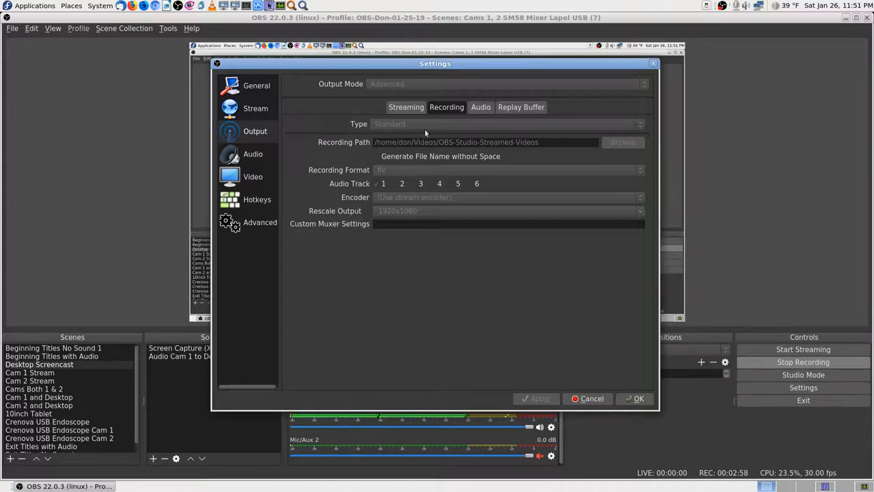
pyautogui.moveTo(427, 175)
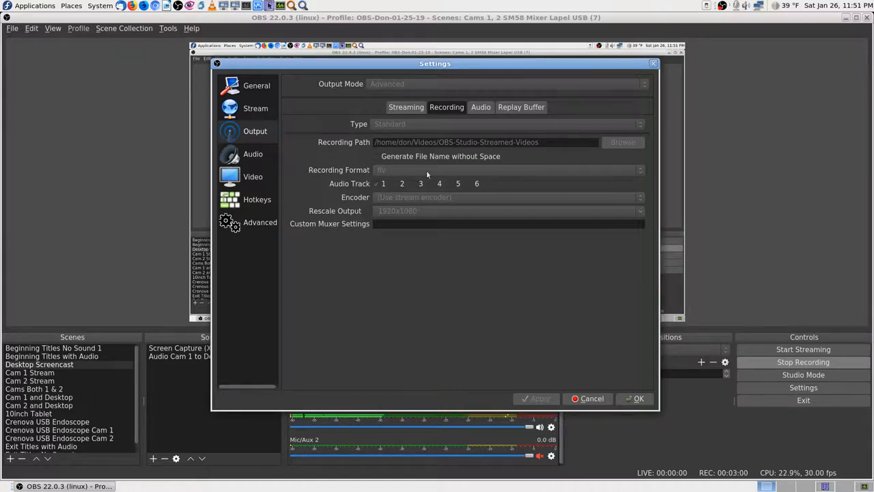
pyautogui.moveTo(410, 169)
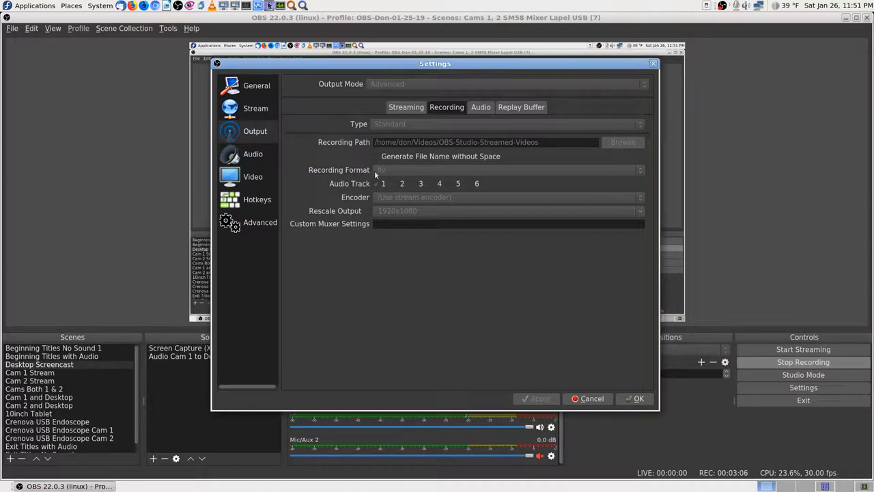
pyautogui.moveTo(398, 172)
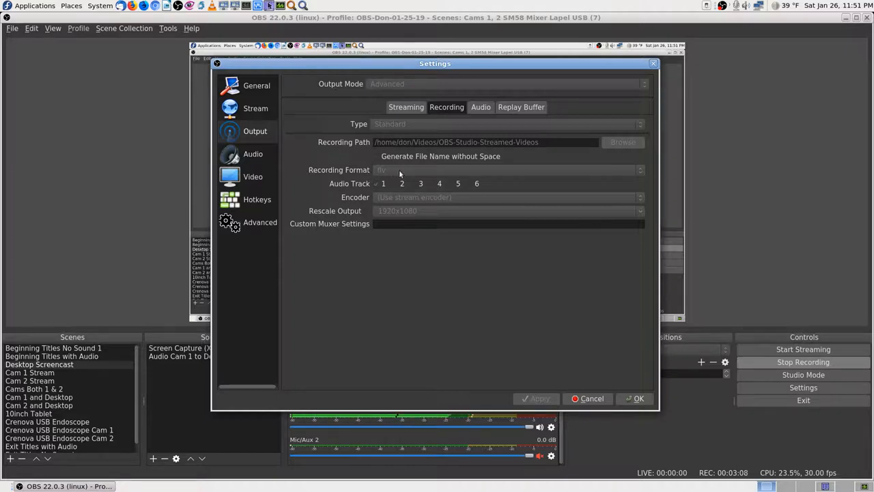
pyautogui.moveTo(358, 177)
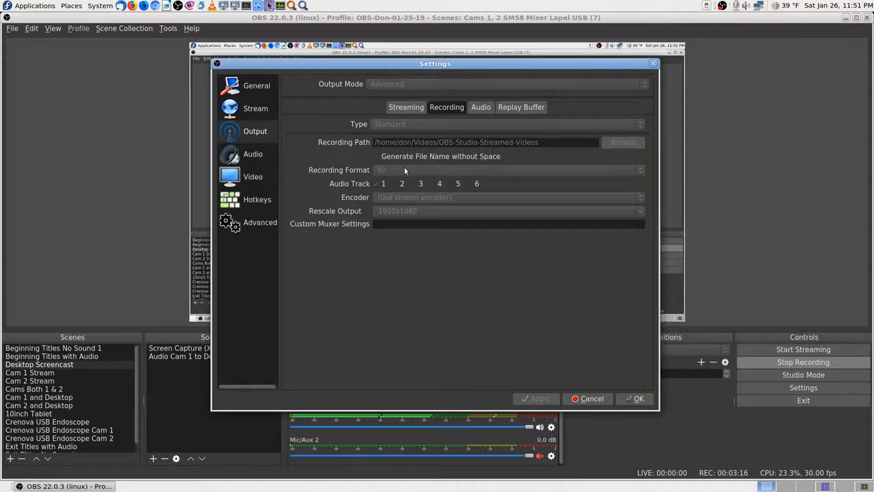
pyautogui.moveTo(371, 172)
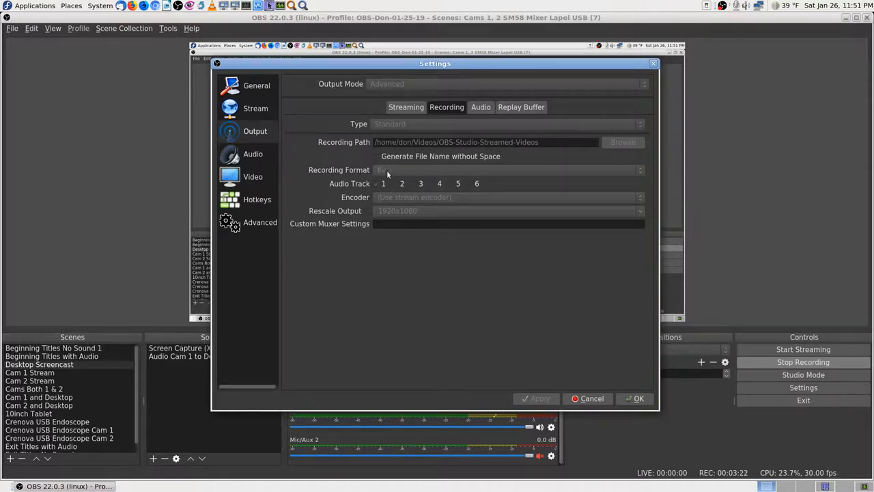
pyautogui.moveTo(393, 131)
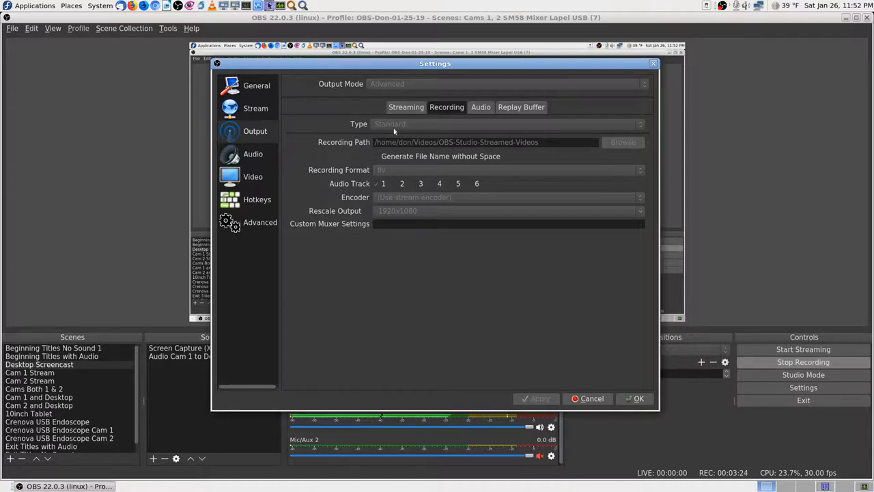
pyautogui.moveTo(394, 172)
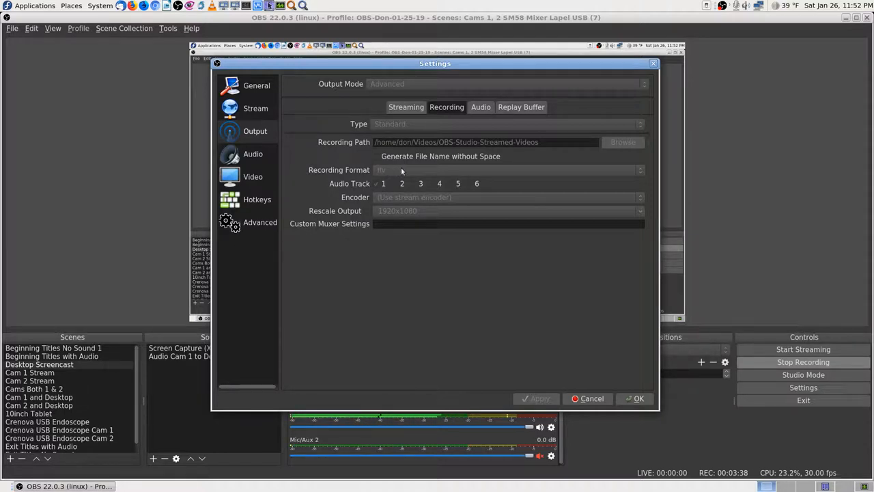
pyautogui.moveTo(393, 175)
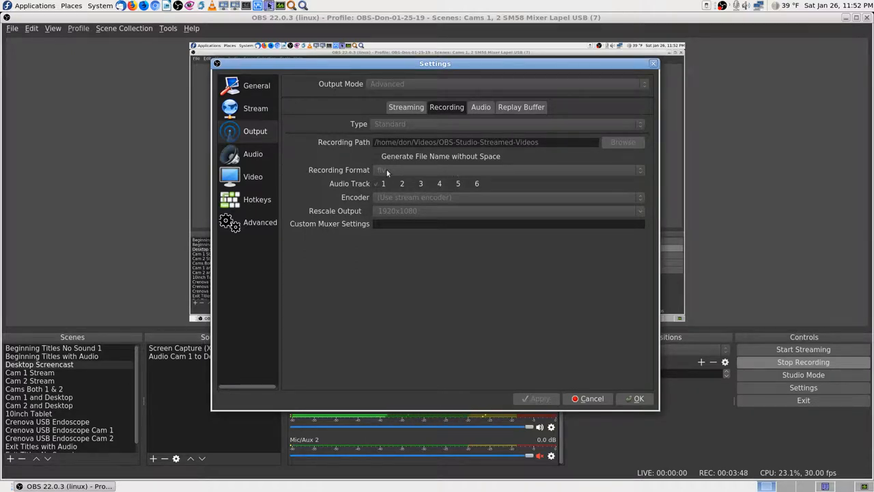
pyautogui.moveTo(541, 293)
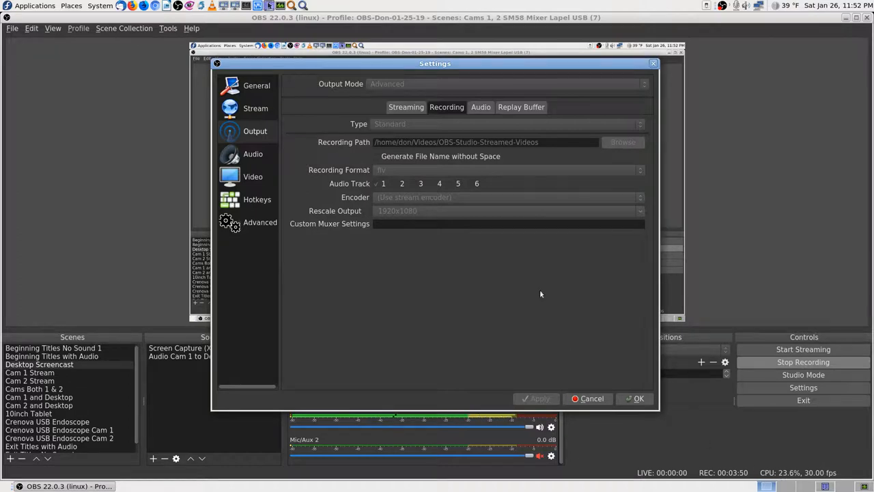
pyautogui.moveTo(661, 433)
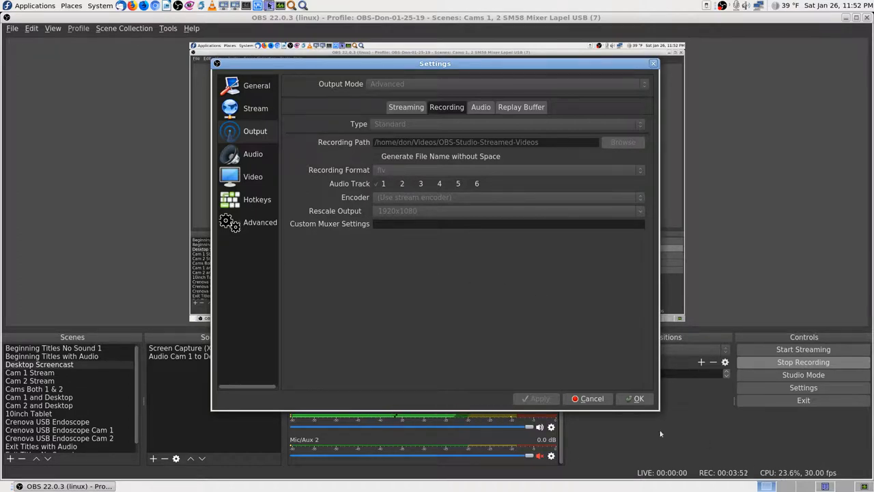
pyautogui.moveTo(528, 271)
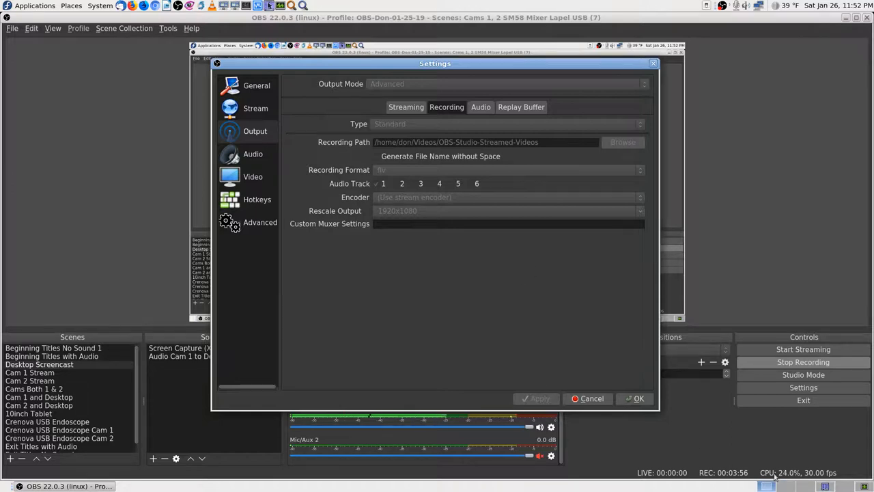
pyautogui.moveTo(546, 344)
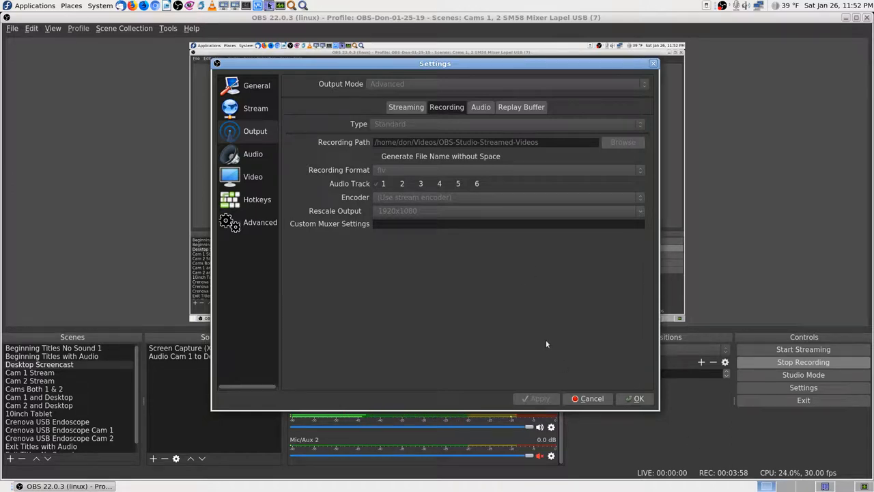
pyautogui.moveTo(553, 290)
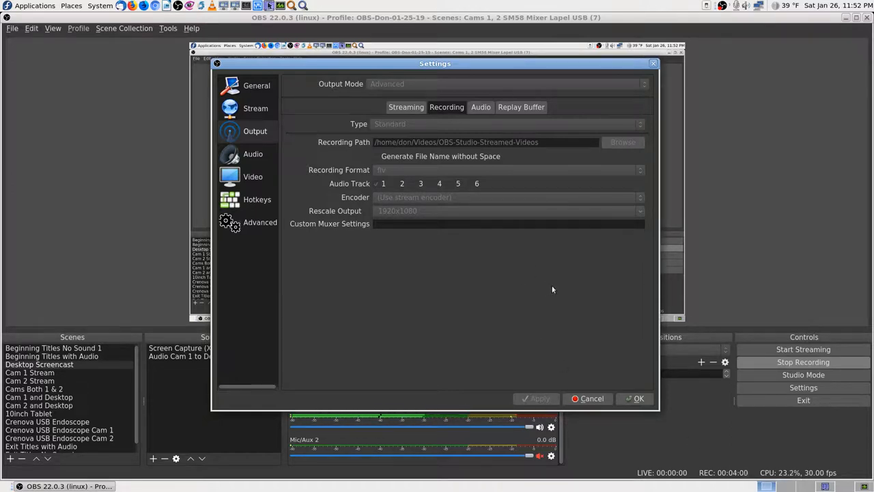
pyautogui.moveTo(530, 292)
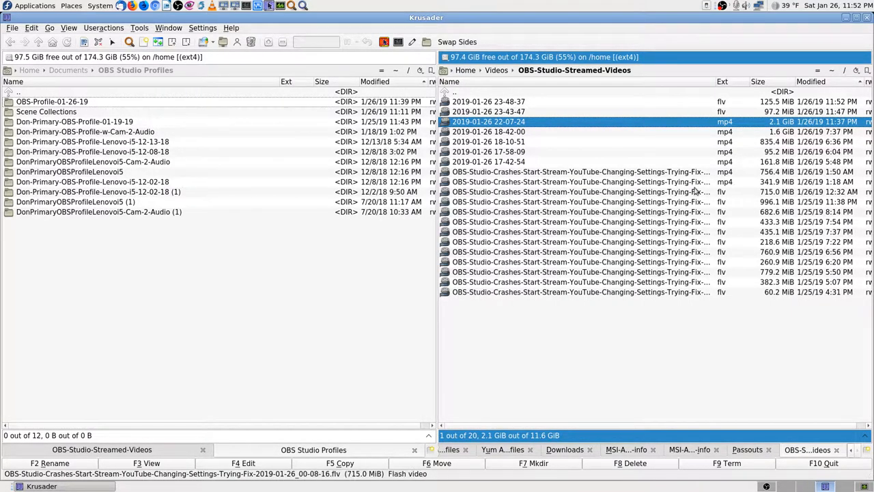
pyautogui.moveTo(699, 183)
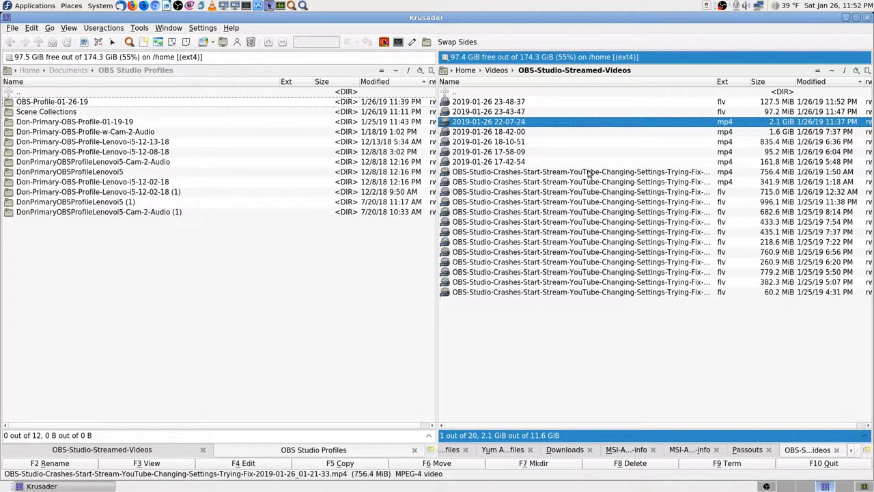
pyautogui.moveTo(553, 224)
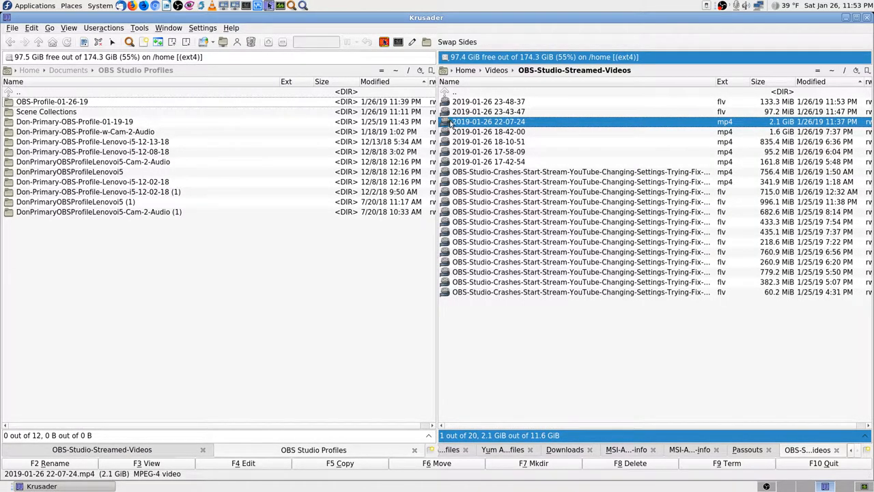
pyautogui.moveTo(489, 121)
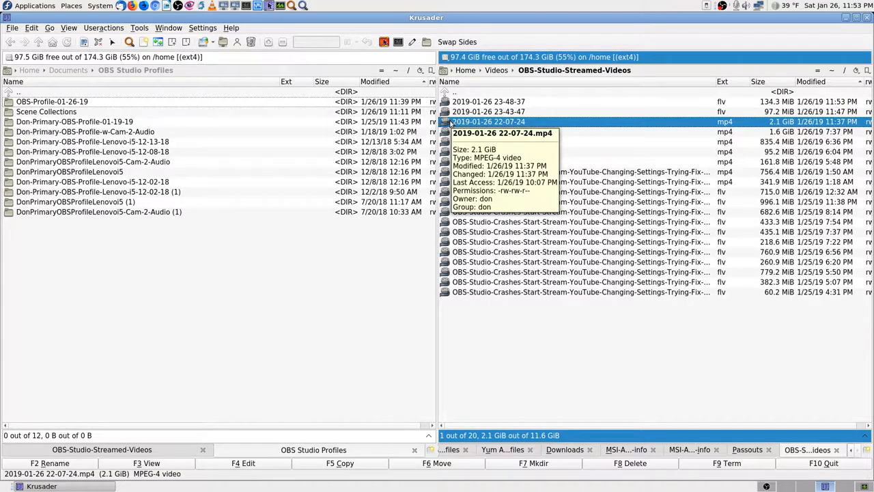
pyautogui.doubleClick(489, 121)
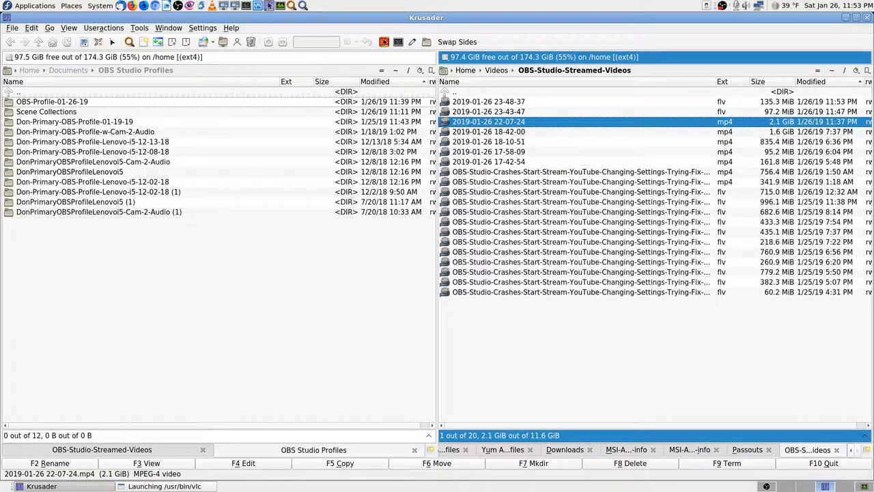
pyautogui.doubleClick(489, 120)
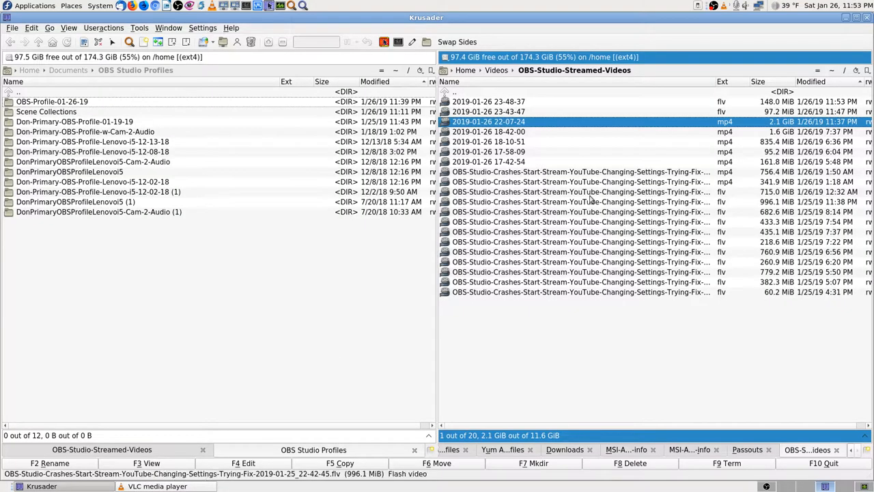
# - Play the 756.4 MiB OBS-Studio-Crashes mp4 in VLC, then select the 715.0 MiB flv
pyautogui.click(579, 173)
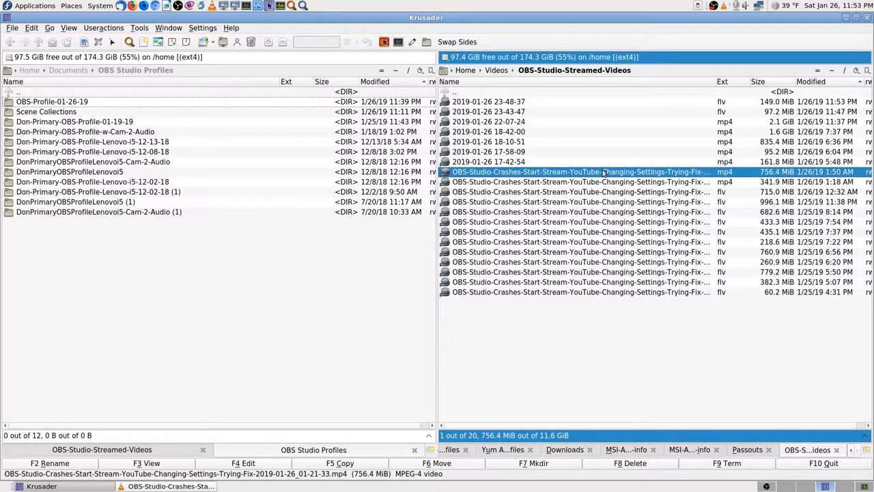
pyautogui.doubleClick(579, 172)
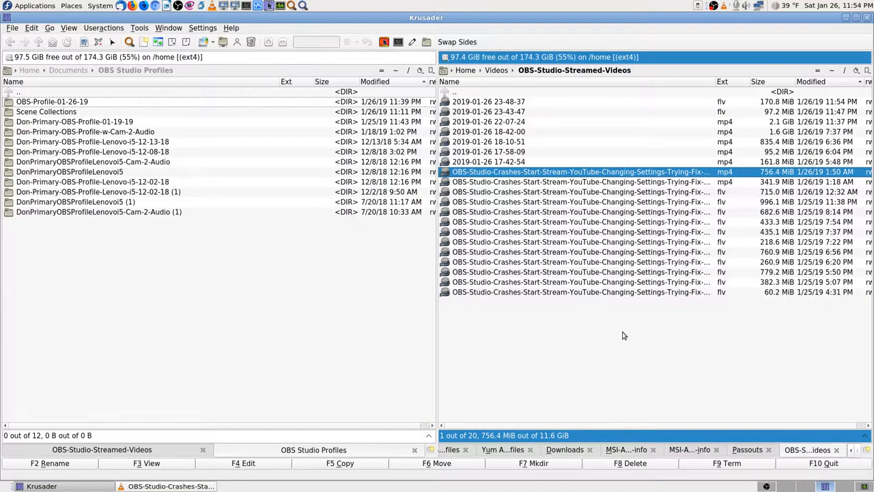
pyautogui.click(580, 191)
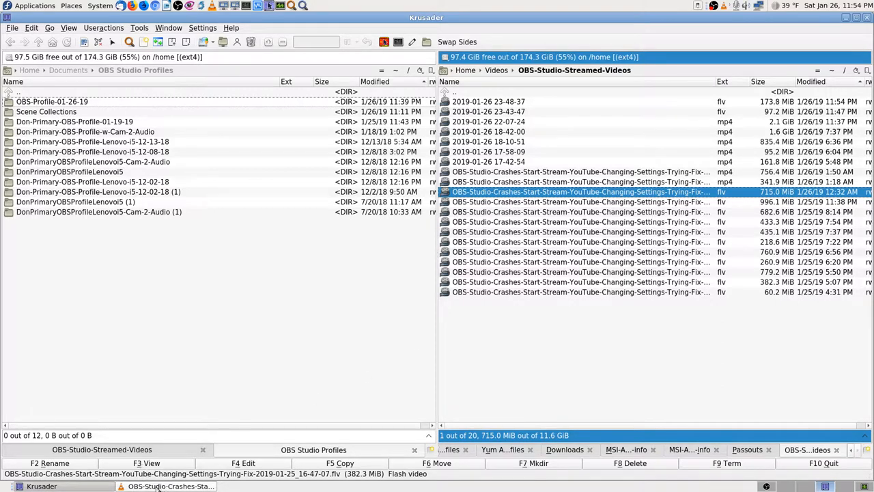
# - Play the 715.0 MiB 2019-01-26_00-08-16 flv crash recording in VLC and seek through it
pyautogui.doubleClick(579, 191)
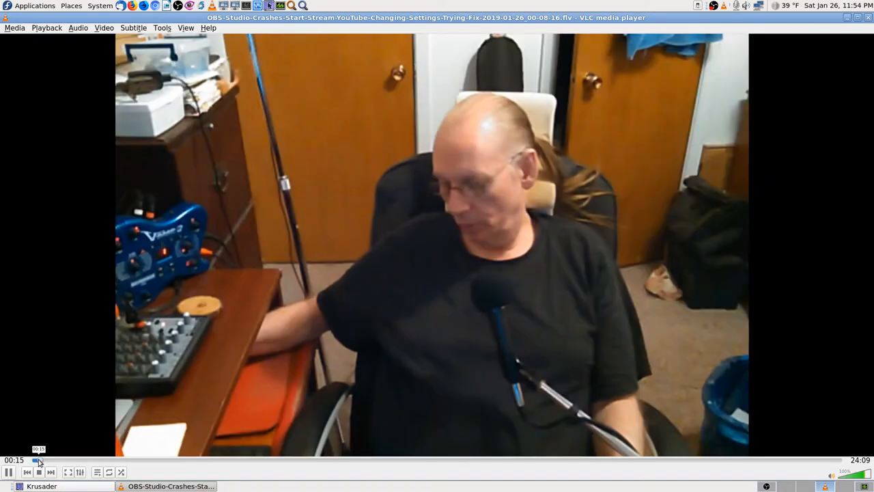
pyautogui.click(38, 459)
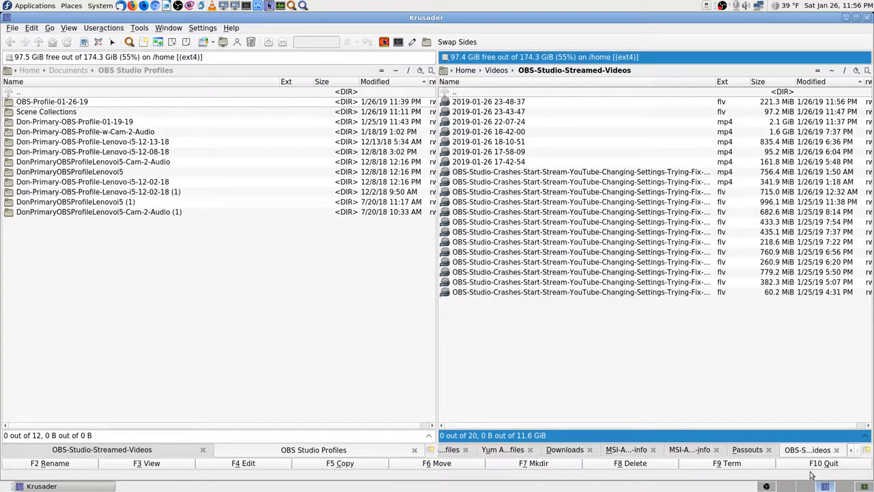
pyautogui.moveTo(766, 485)
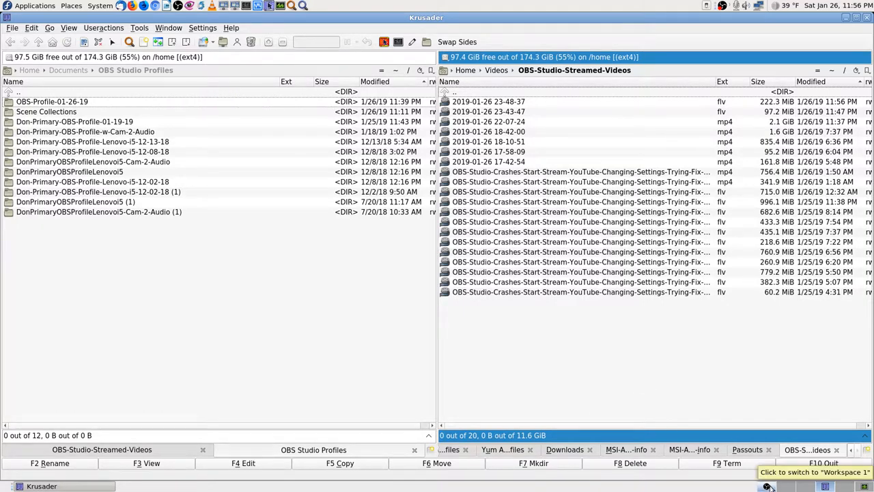
pyautogui.moveTo(724, 181)
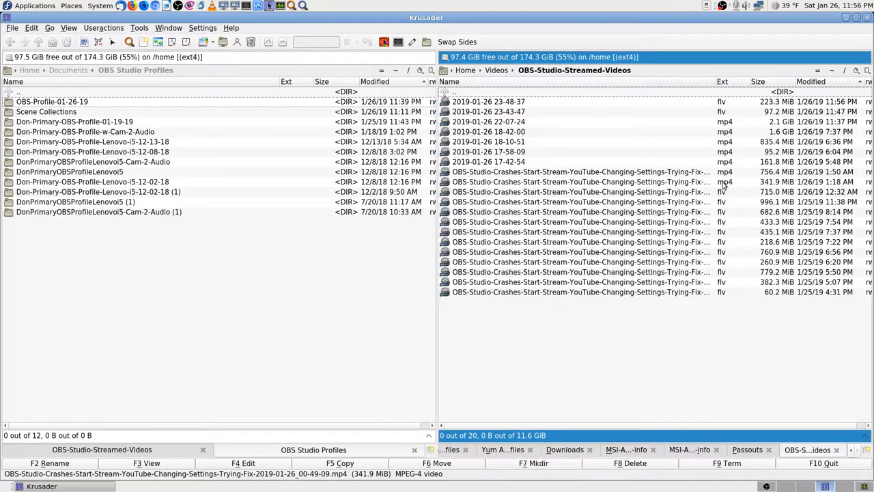
pyautogui.click(580, 172)
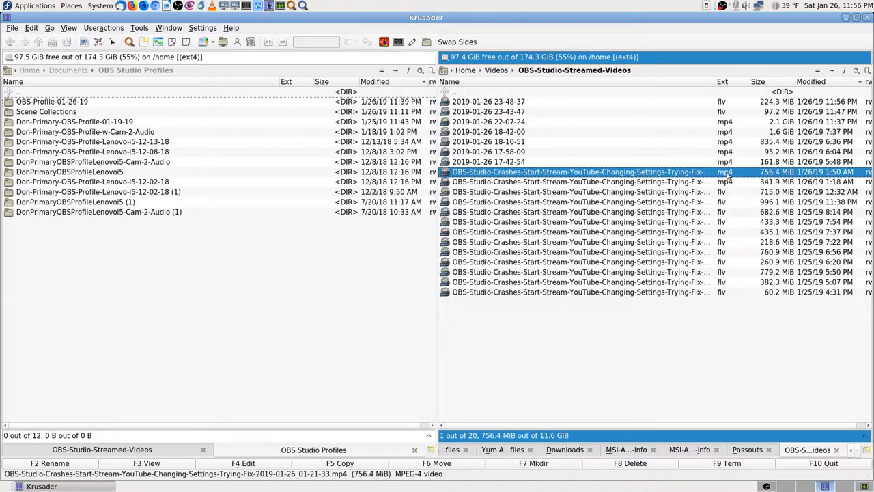
pyautogui.moveTo(549, 161)
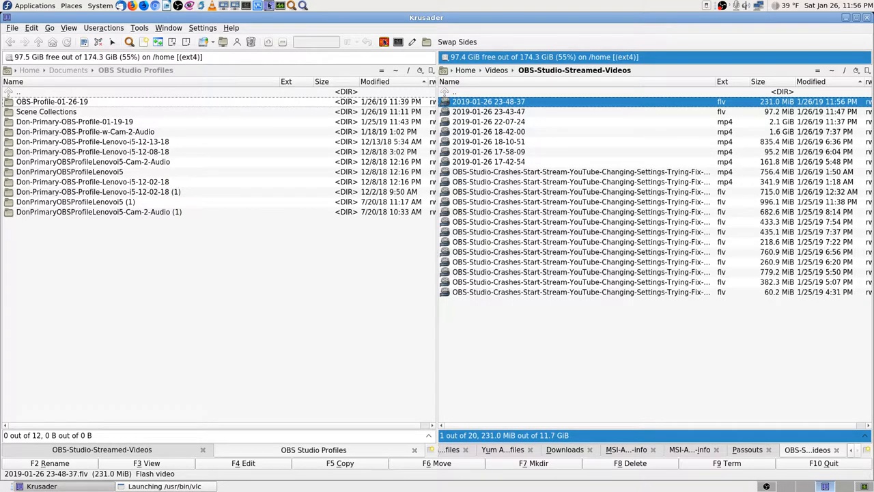
pyautogui.doubleClick(489, 101)
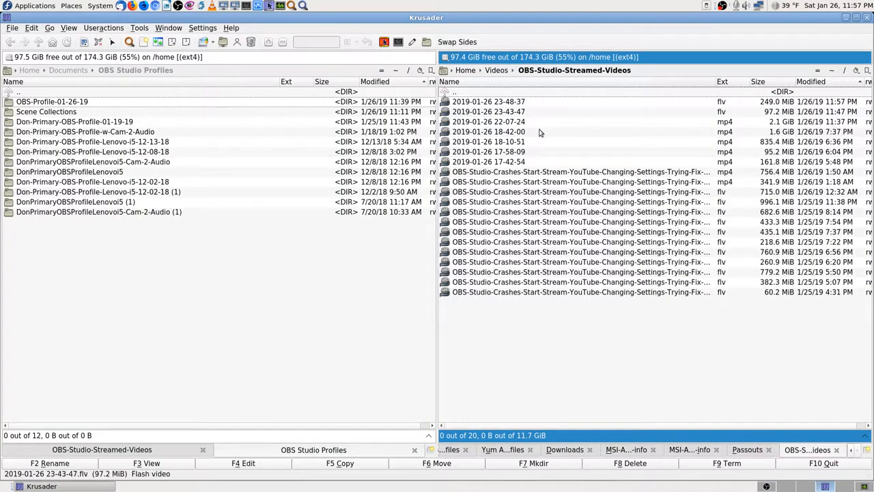
pyautogui.moveTo(642, 198)
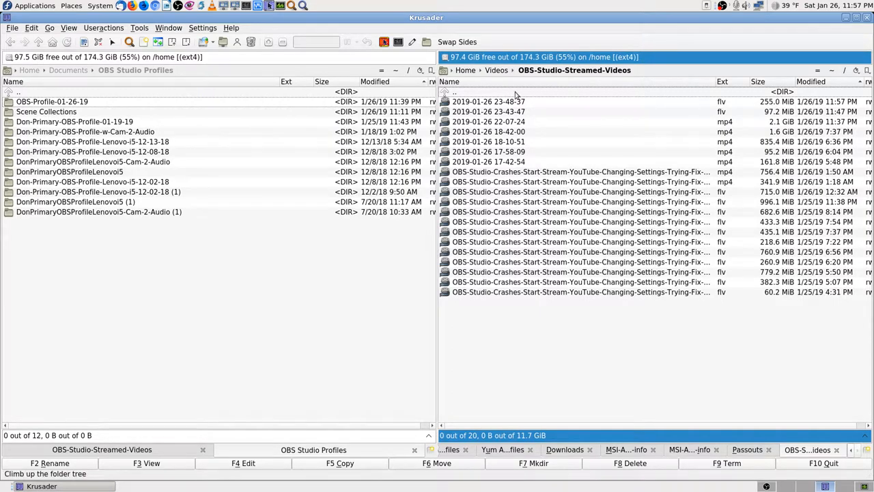
pyautogui.click(487, 101)
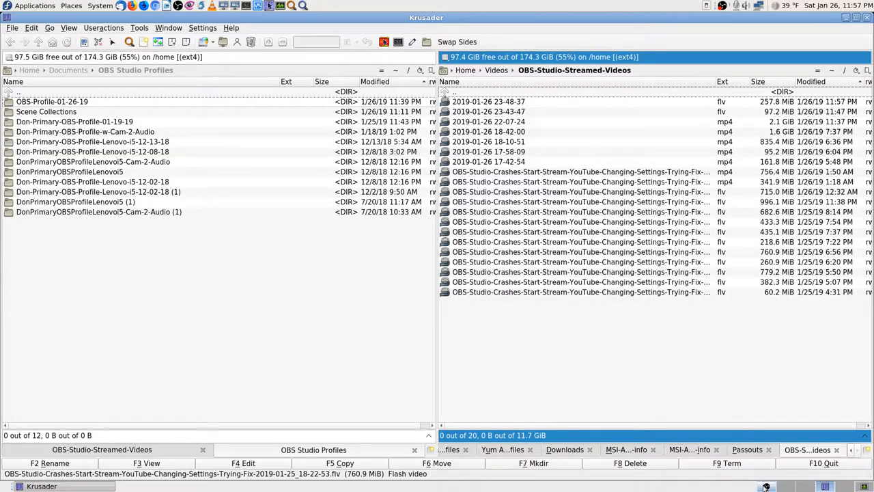
# - Return to OBS Studio's Video settings showing 1920x1080 resolutions and Bicubic (16 samples) downscale filter
pyautogui.click(68, 486)
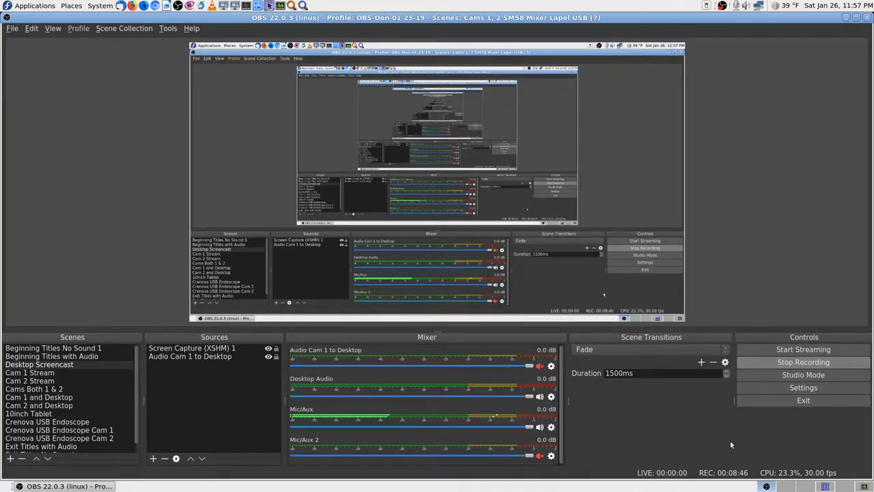
pyautogui.moveTo(708, 433)
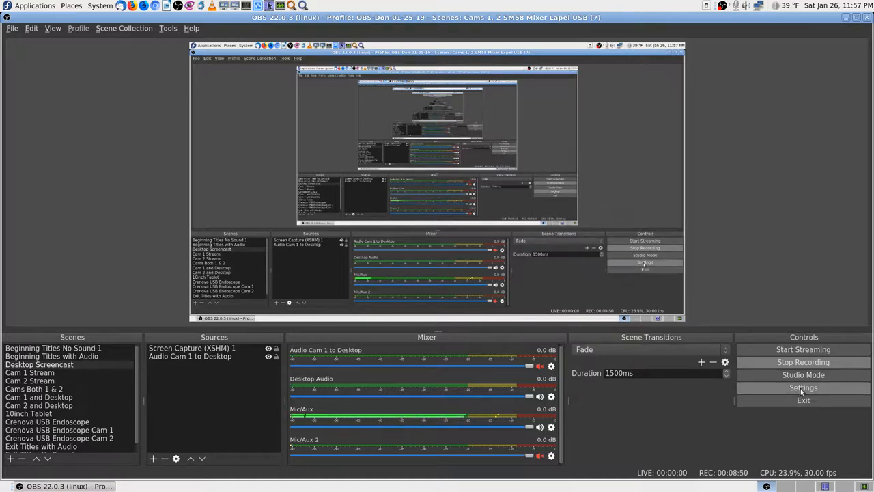
pyautogui.click(803, 388)
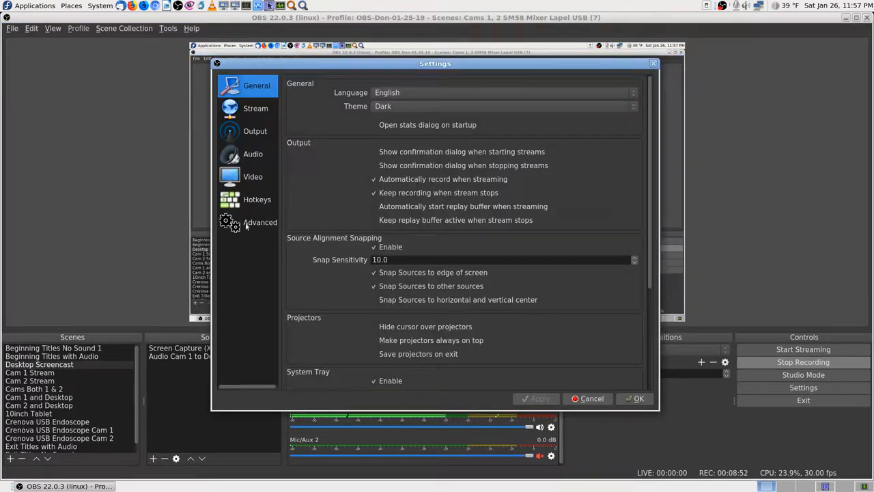
pyautogui.click(253, 176)
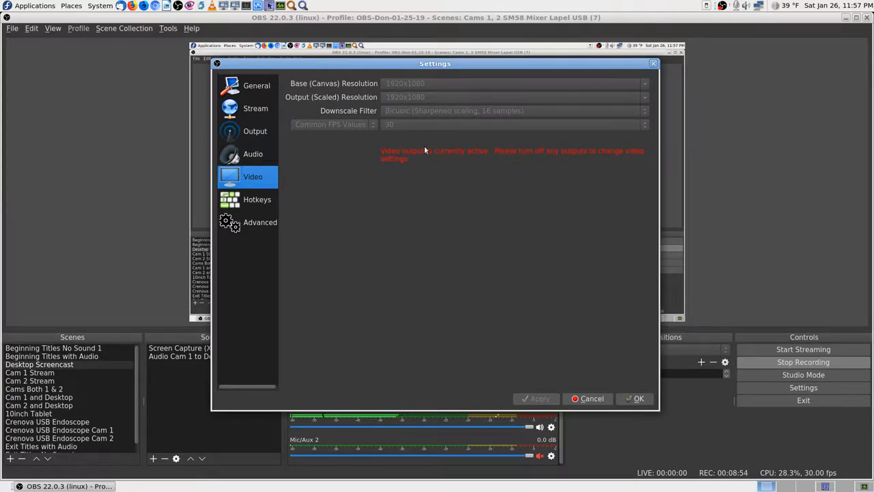
pyautogui.moveTo(426, 123)
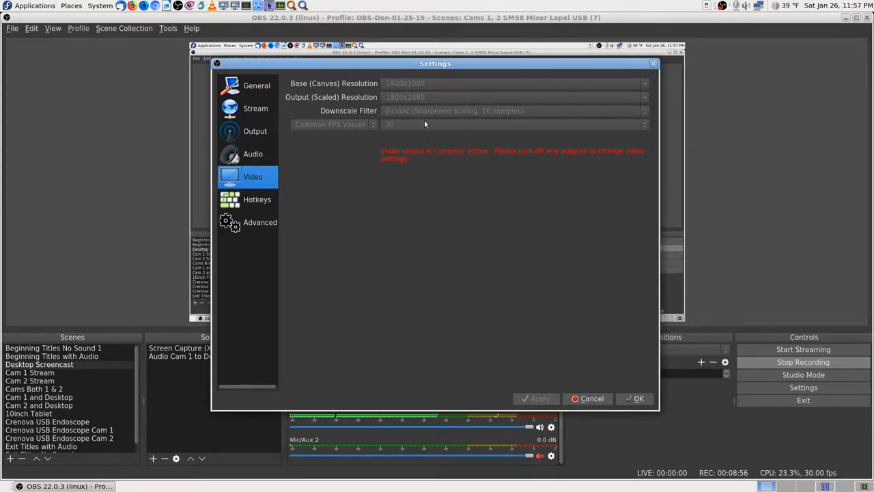
pyautogui.moveTo(499, 126)
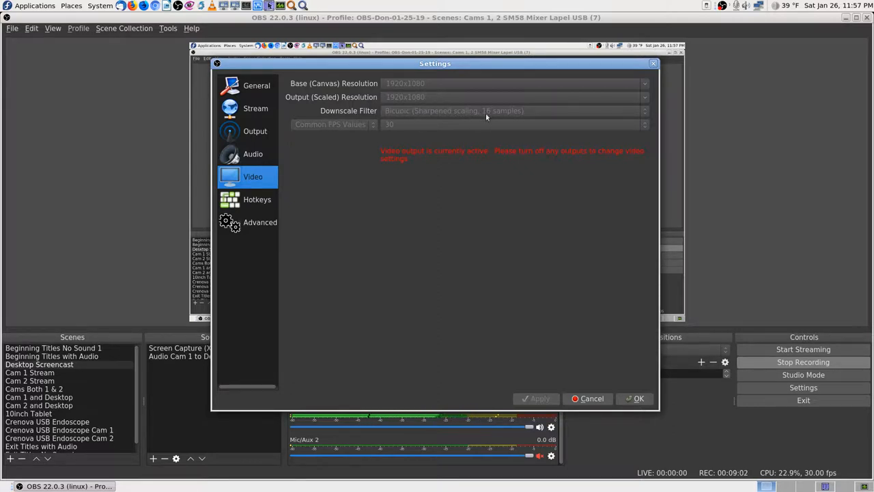
pyautogui.moveTo(465, 123)
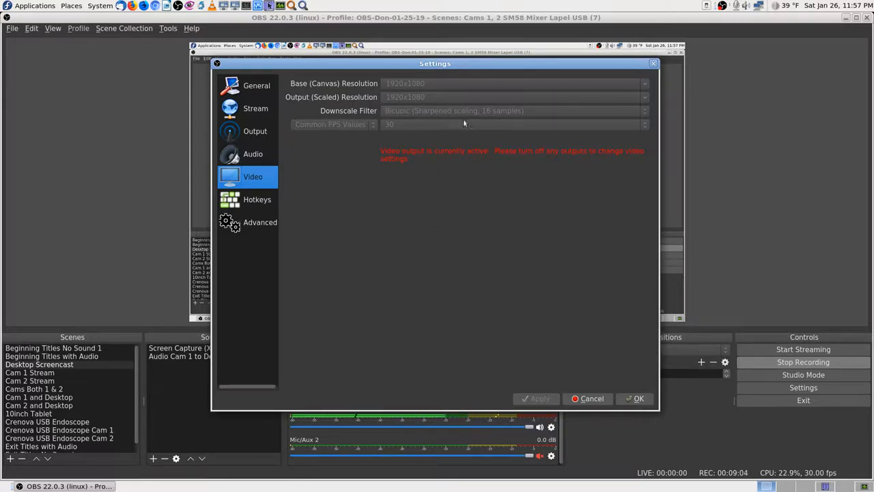
pyautogui.moveTo(406, 115)
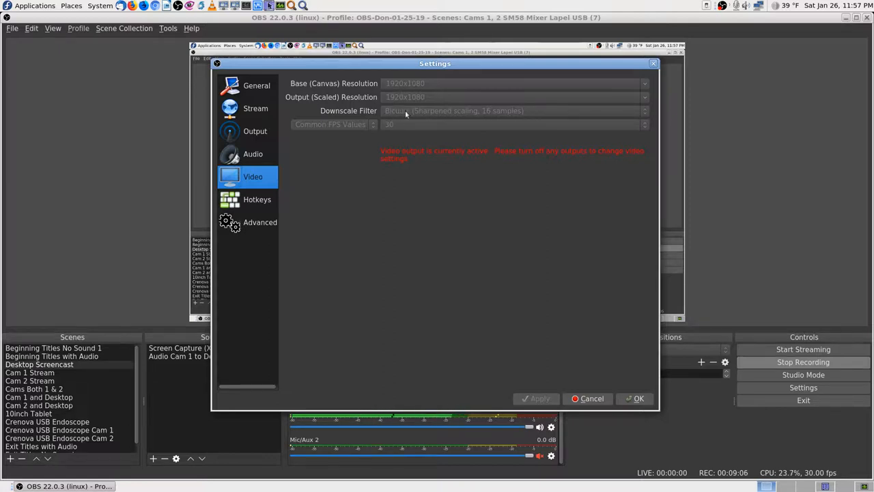
pyautogui.moveTo(497, 117)
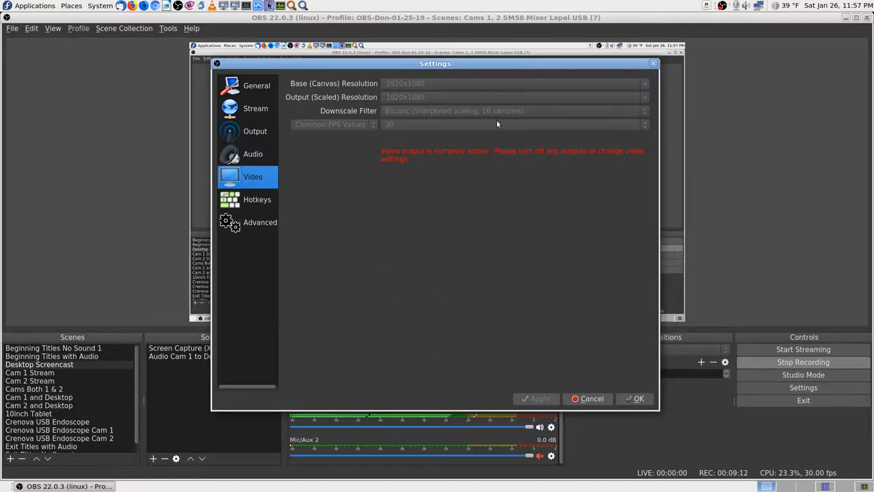
pyautogui.moveTo(536, 118)
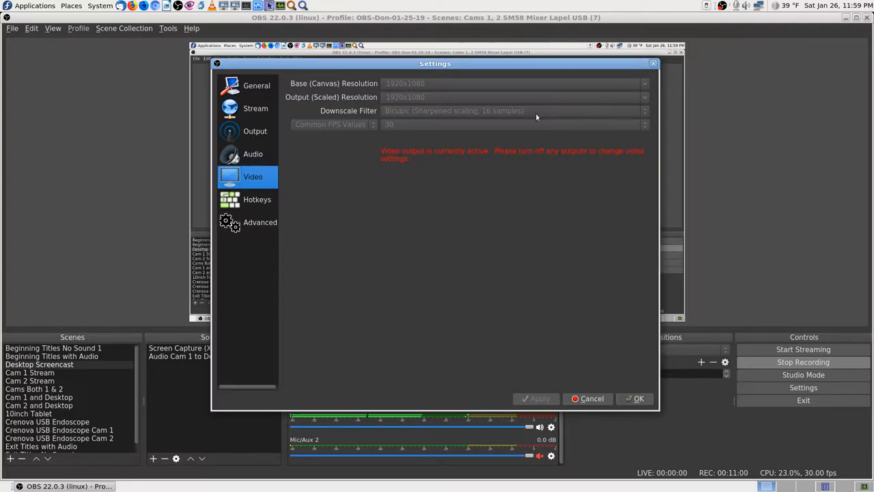
pyautogui.moveTo(391, 114)
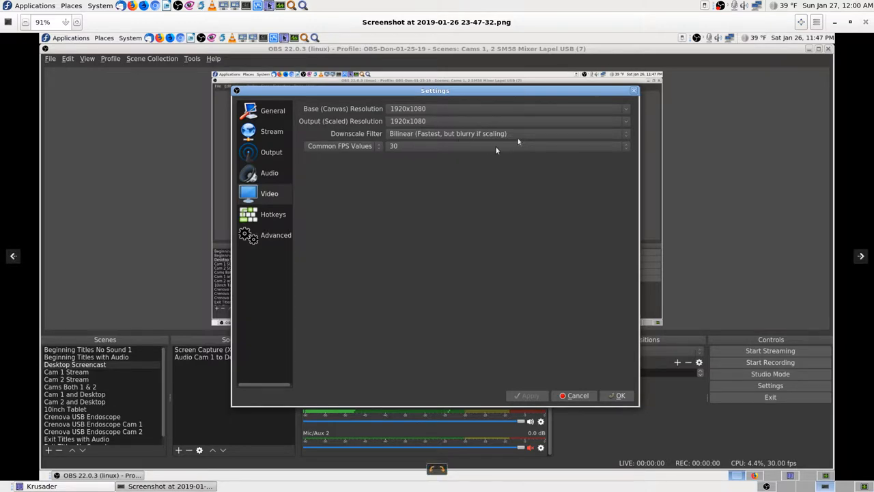
pyautogui.moveTo(491, 150)
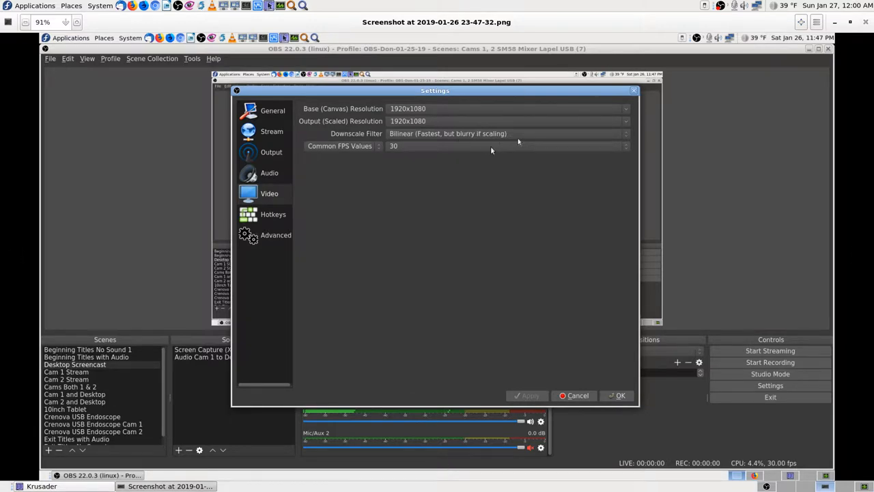
pyautogui.moveTo(454, 150)
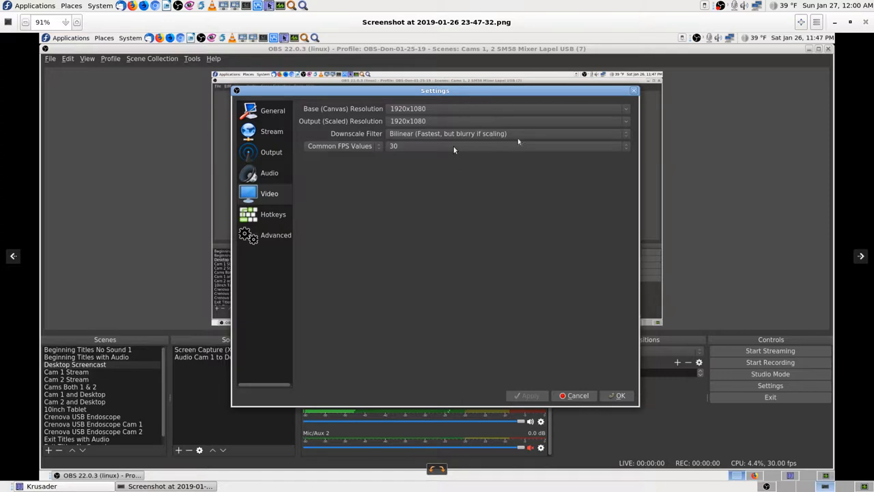
pyautogui.moveTo(429, 143)
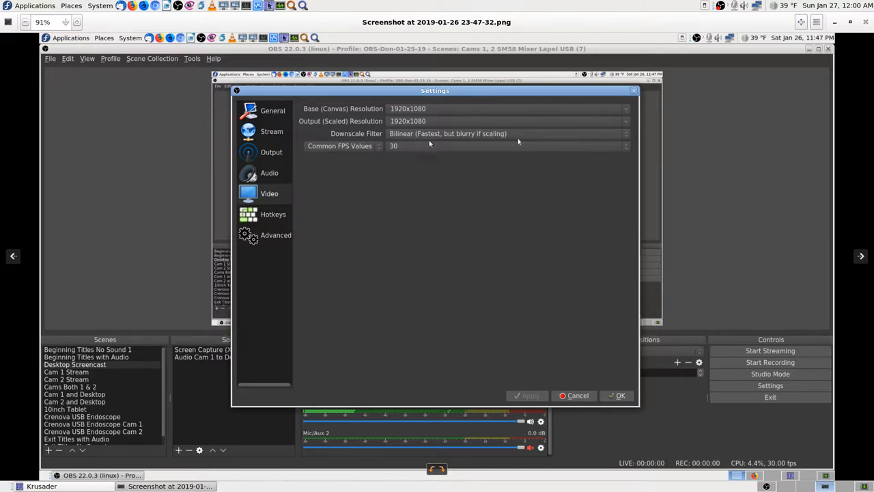
pyautogui.moveTo(423, 142)
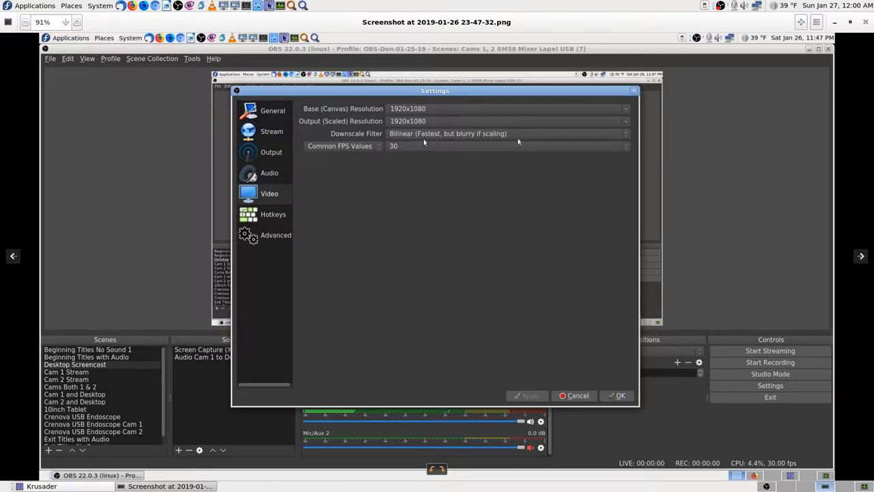
pyautogui.moveTo(464, 142)
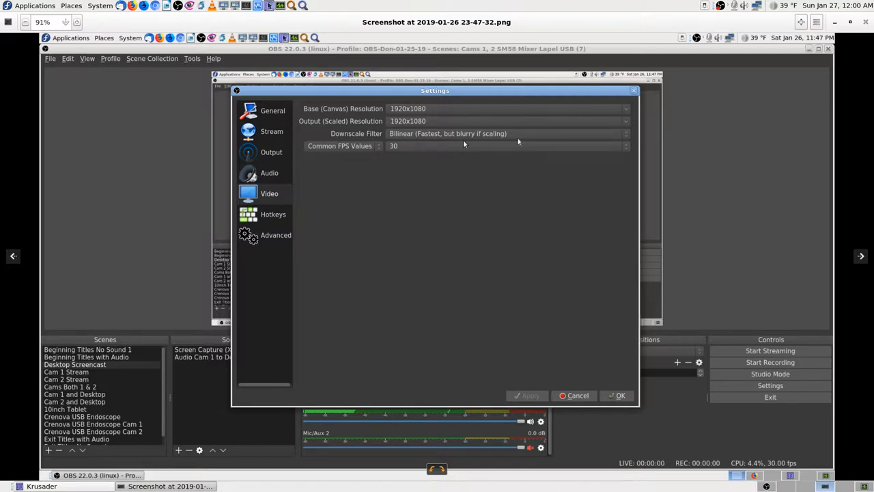
pyautogui.moveTo(440, 164)
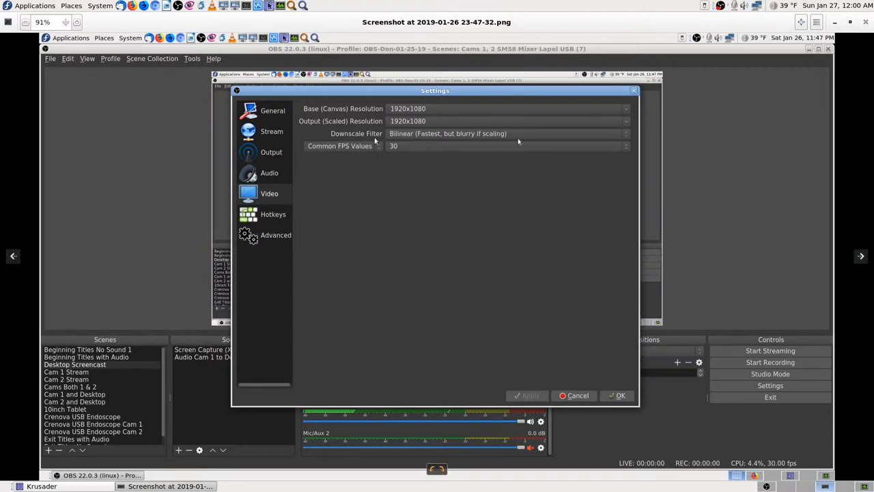
pyautogui.moveTo(323, 128)
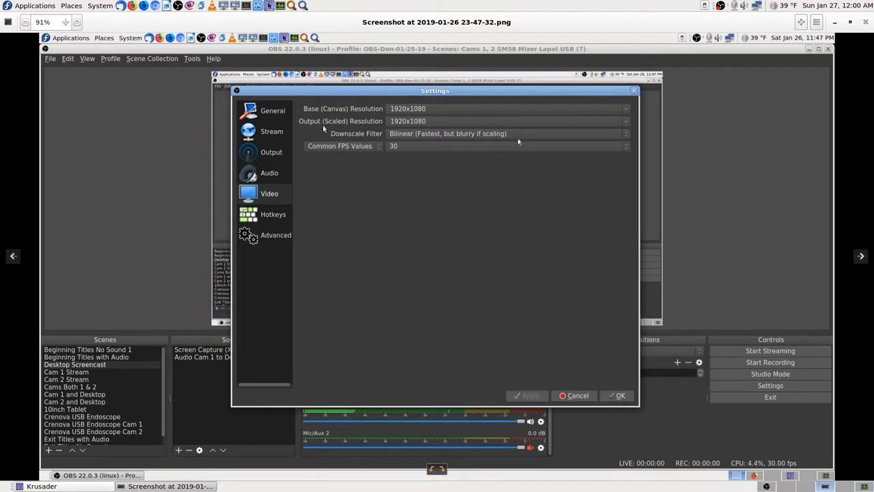
pyautogui.moveTo(336, 113)
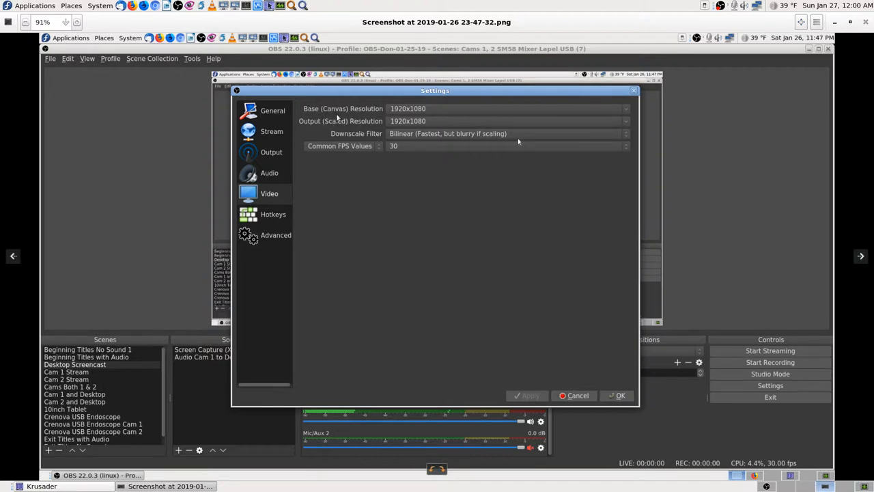
pyautogui.moveTo(322, 131)
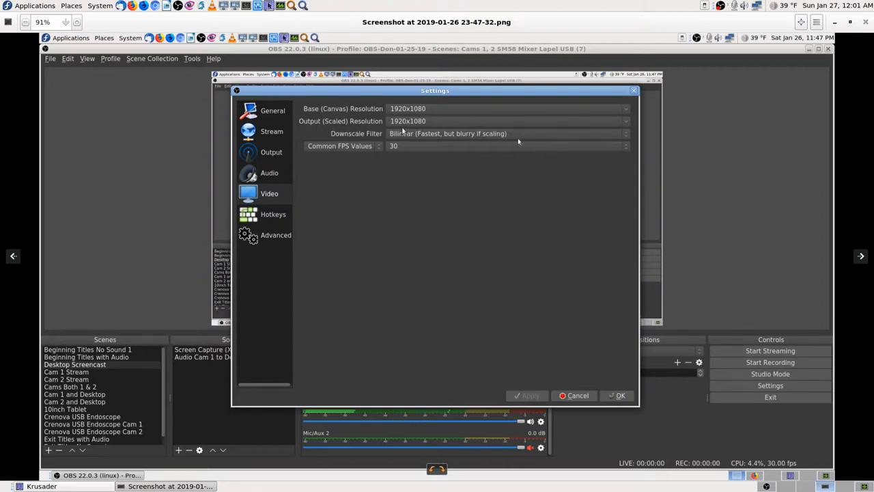
pyautogui.moveTo(426, 208)
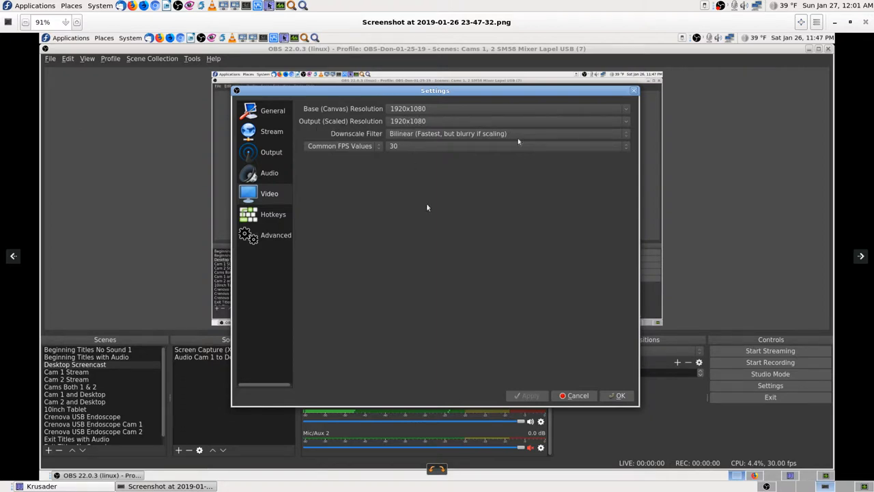
pyautogui.moveTo(480, 251)
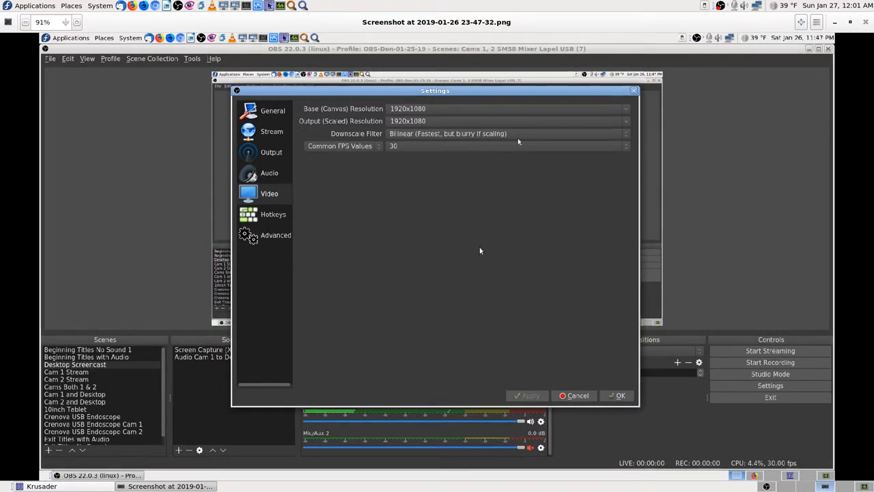
# - Page through the recording and streaming output settings screenshots in Eye of MATE
pyautogui.click(270, 152)
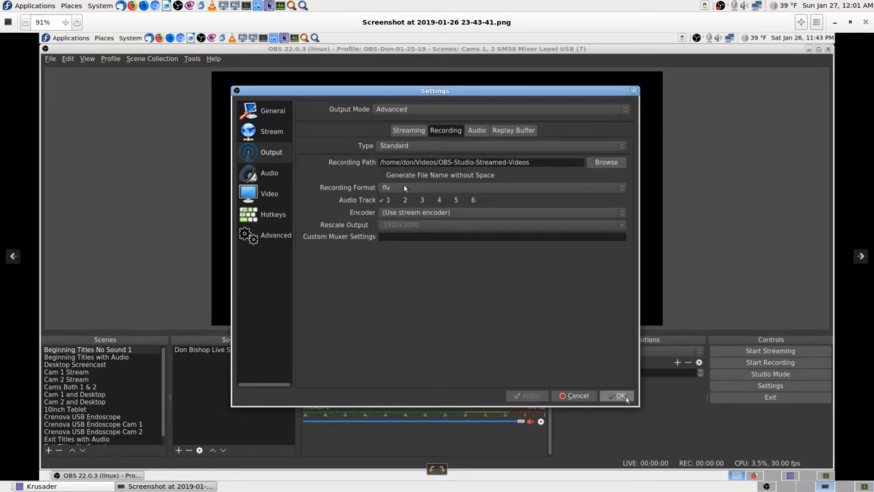
pyautogui.moveTo(334, 147)
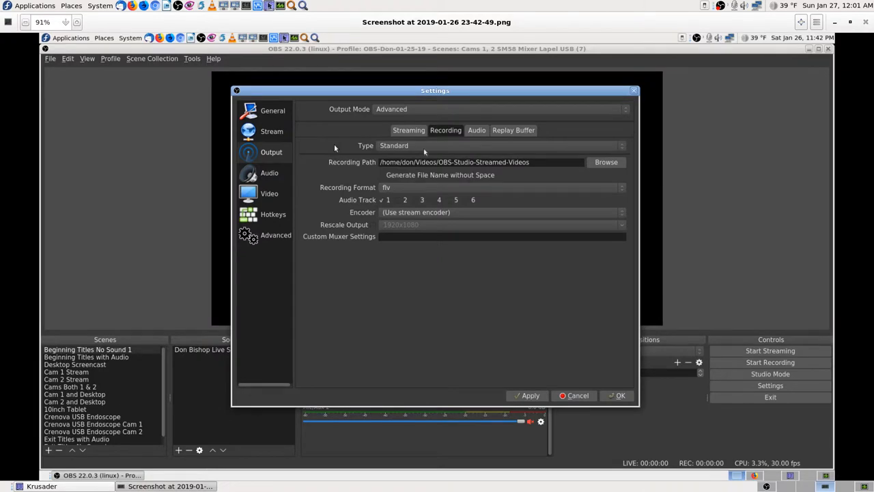
pyautogui.click(269, 172)
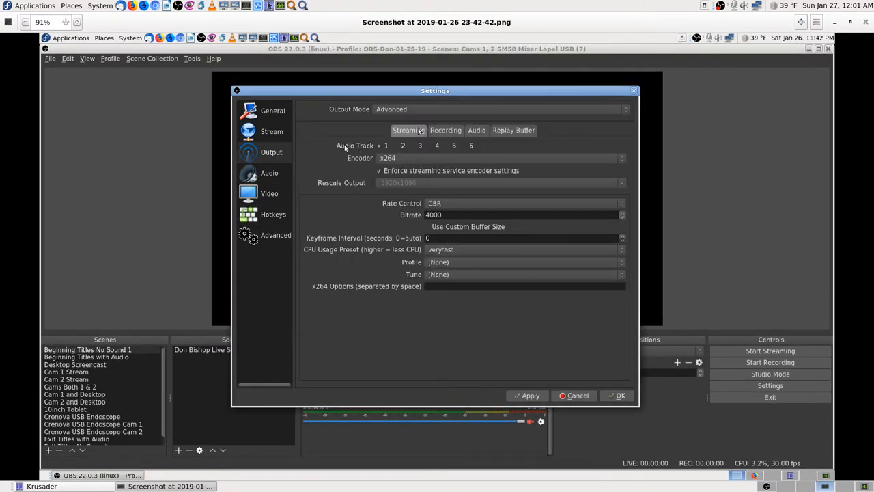
pyautogui.click(446, 129)
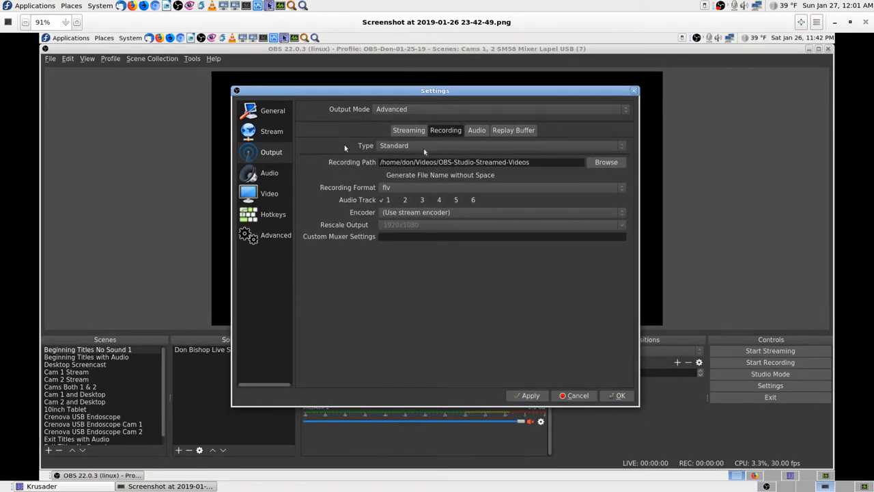
pyautogui.click(530, 396)
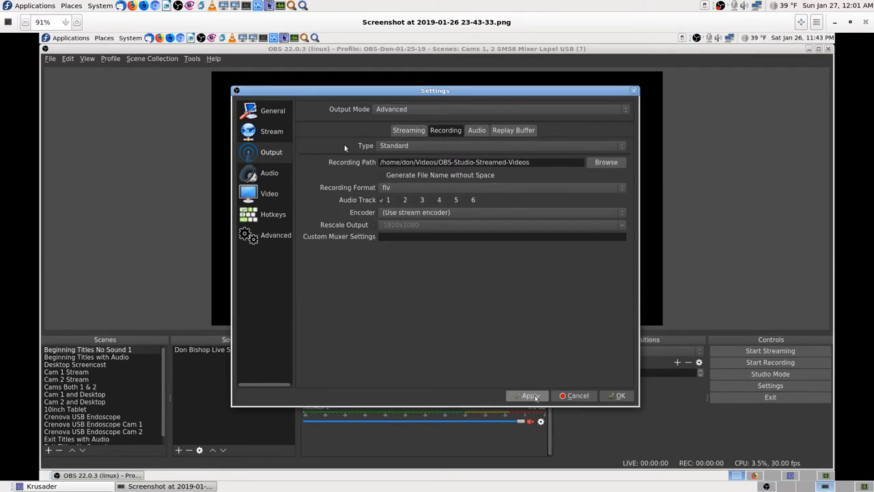
pyautogui.click(530, 396)
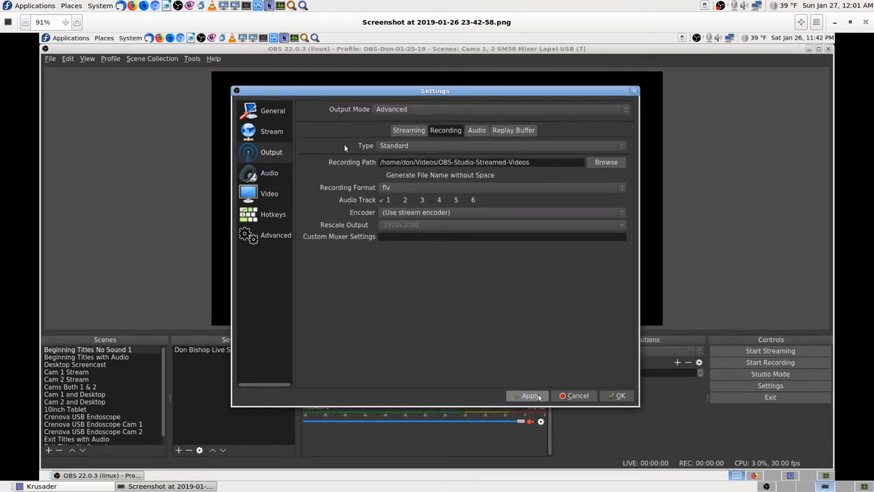
pyautogui.click(408, 130)
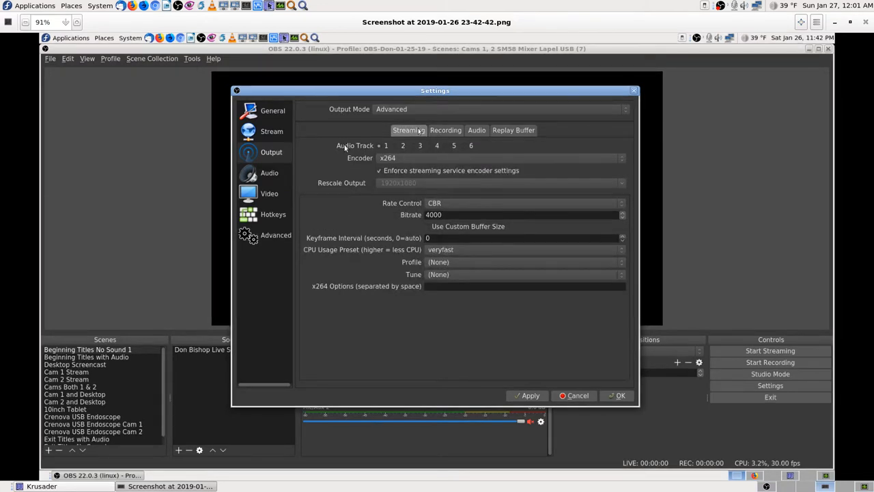
# - Continue through recording, video resolution and streaming shots to the 17-51-13 Sound Preferences screenshot
pyautogui.click(445, 130)
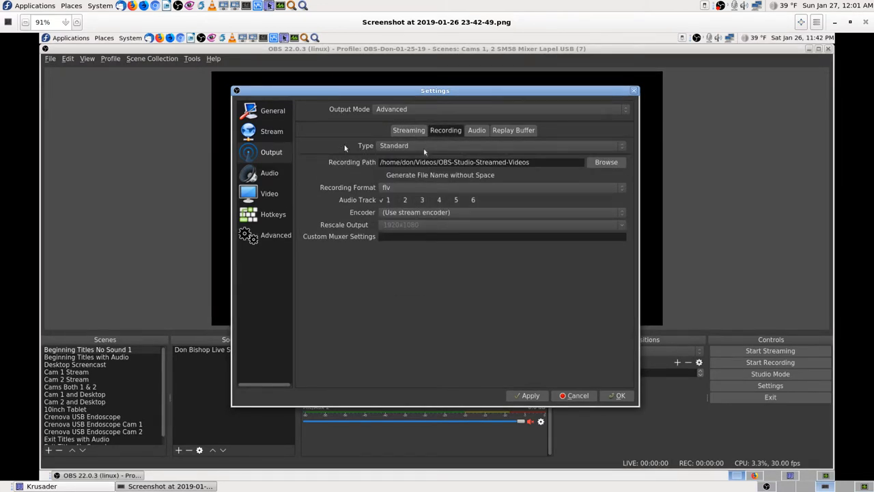
pyautogui.click(530, 396)
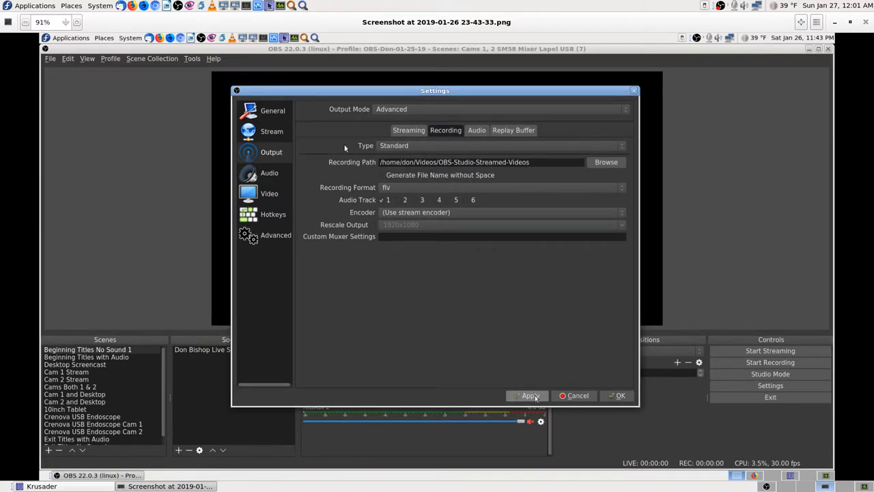
pyautogui.click(269, 194)
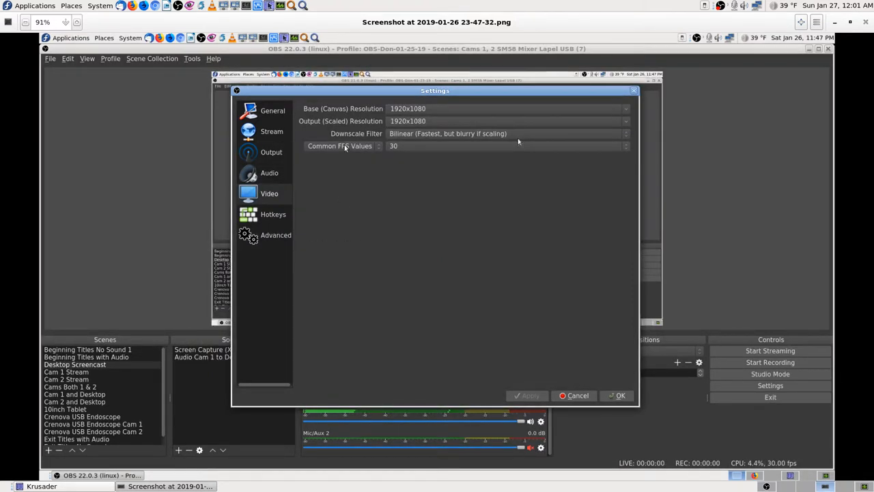
pyautogui.click(271, 152)
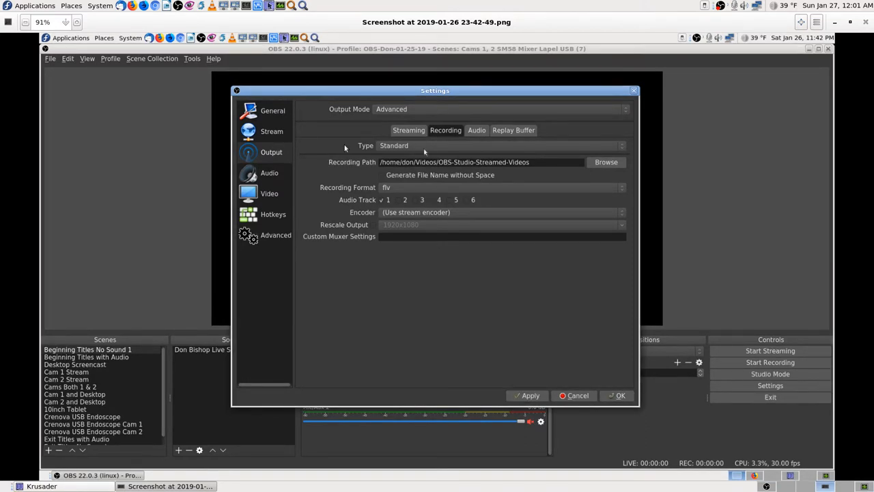
pyautogui.click(408, 130)
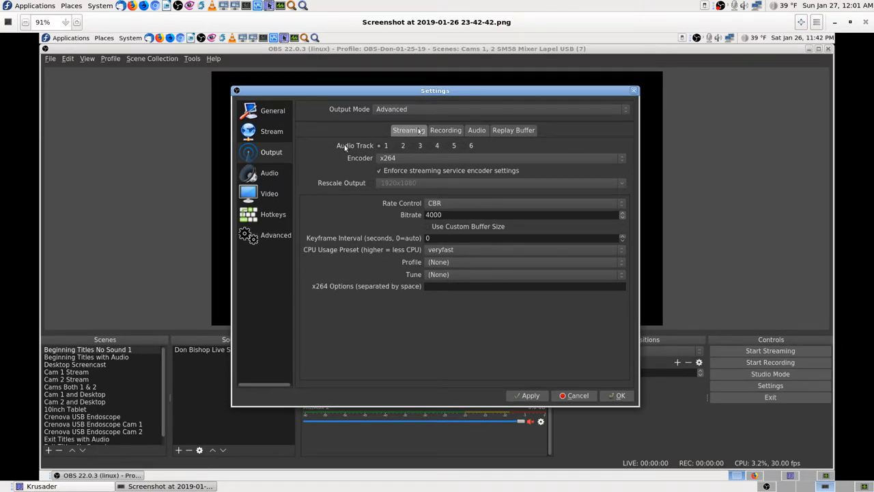
pyautogui.click(269, 172)
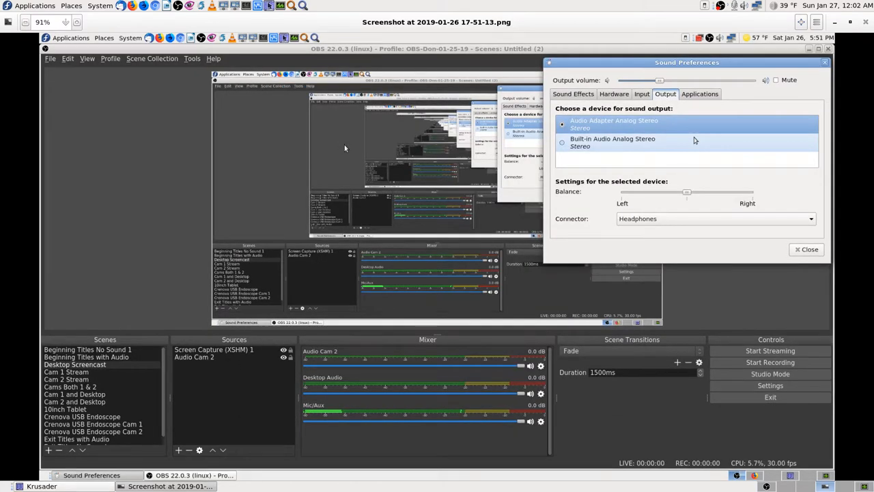
# - Advance to the 17-39-39 screenshot of the OBS Studio main window
pyautogui.click(809, 248)
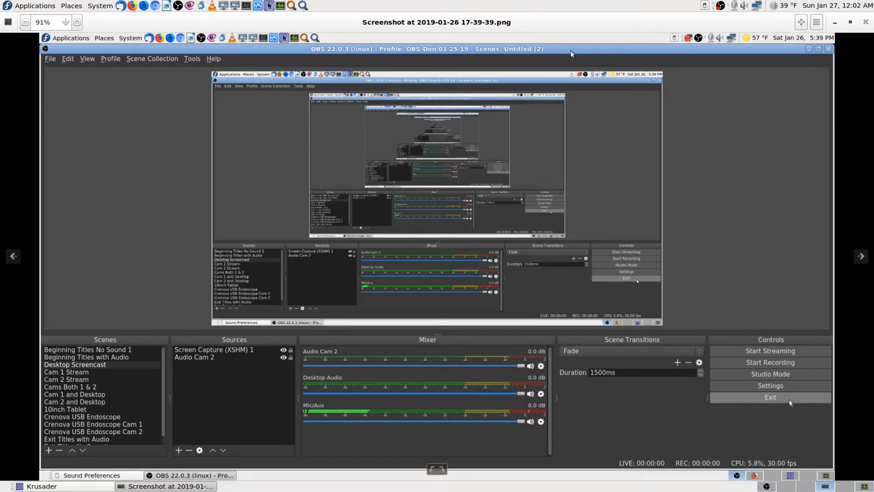
pyautogui.moveTo(701, 148)
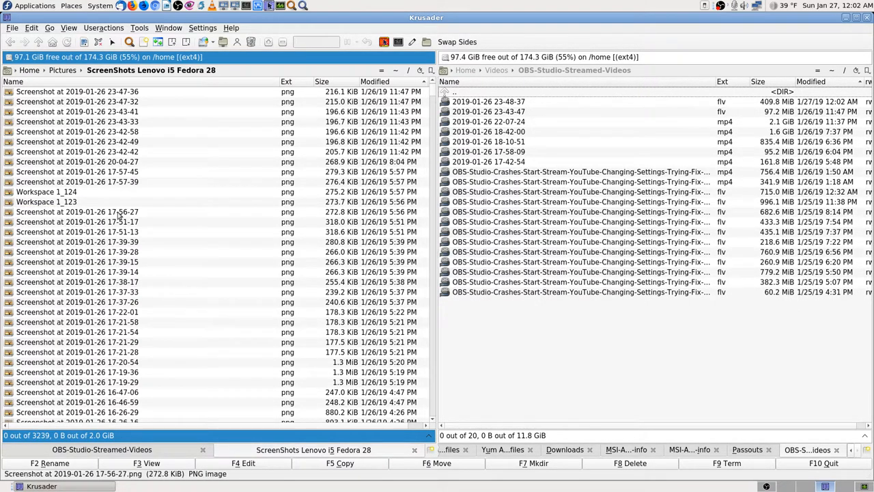
# - Raise the OBS Studio window, currently recording, from the taskbar
pyautogui.click(46, 192)
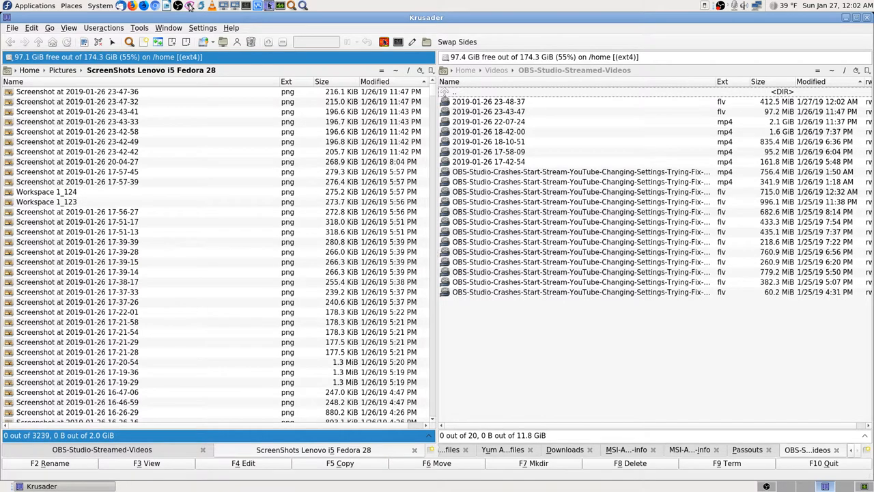
pyautogui.moveTo(200, 6)
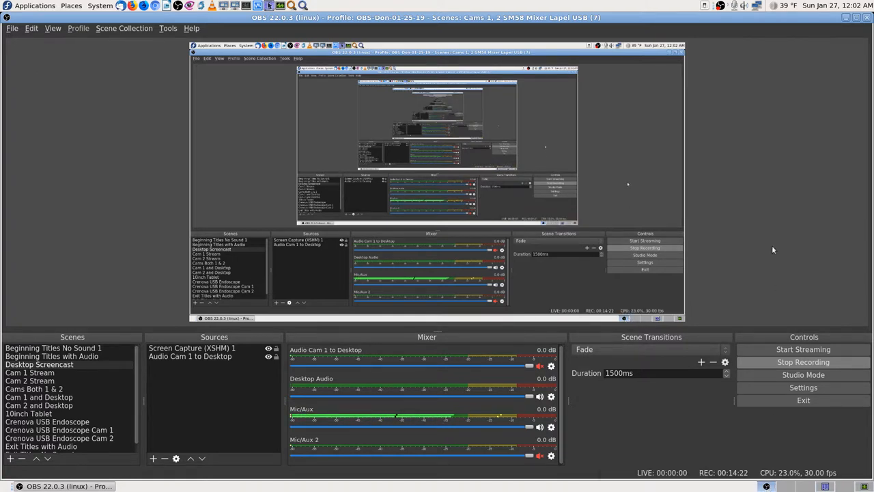
pyautogui.moveTo(814, 246)
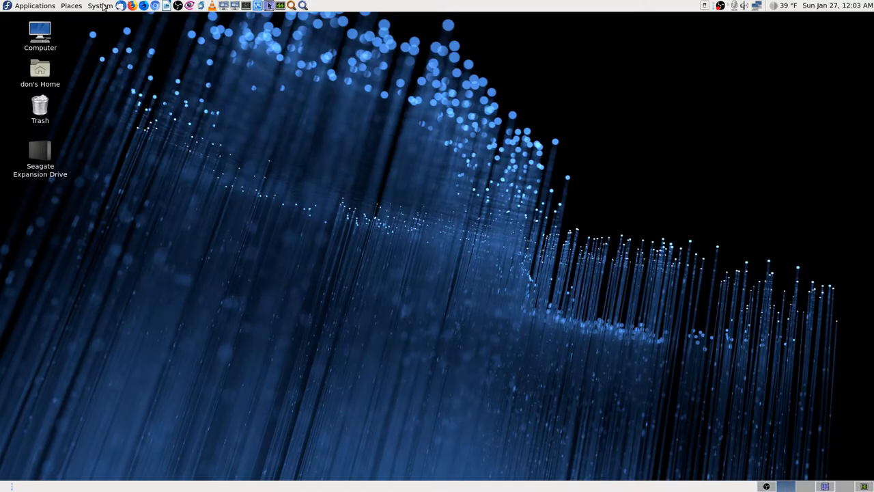
# - Browse the System > Administration tools without launching any, then refocus Krusader's OBS-Studio-Streamed-Videos listing
pyautogui.click(100, 6)
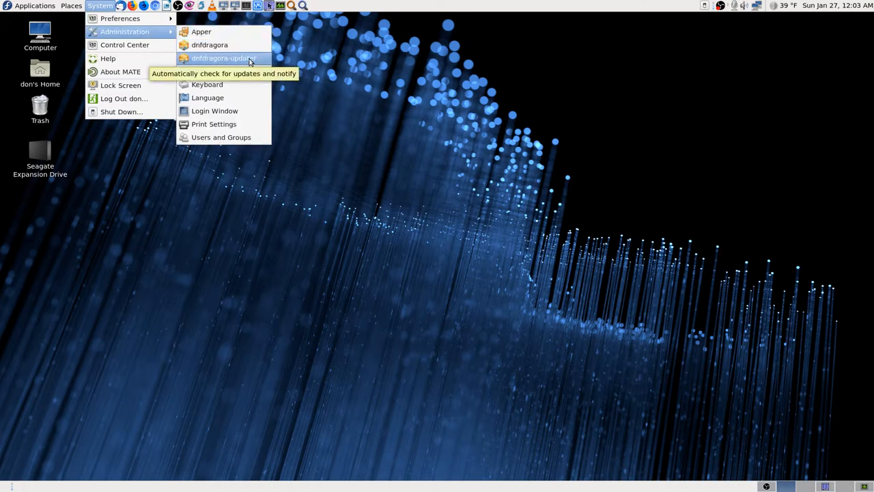
pyautogui.moveTo(199, 62)
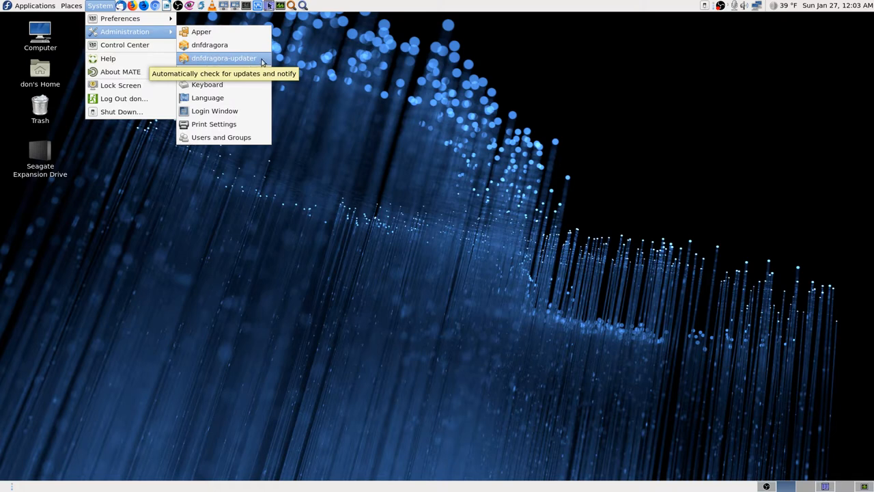
pyautogui.moveTo(712, 14)
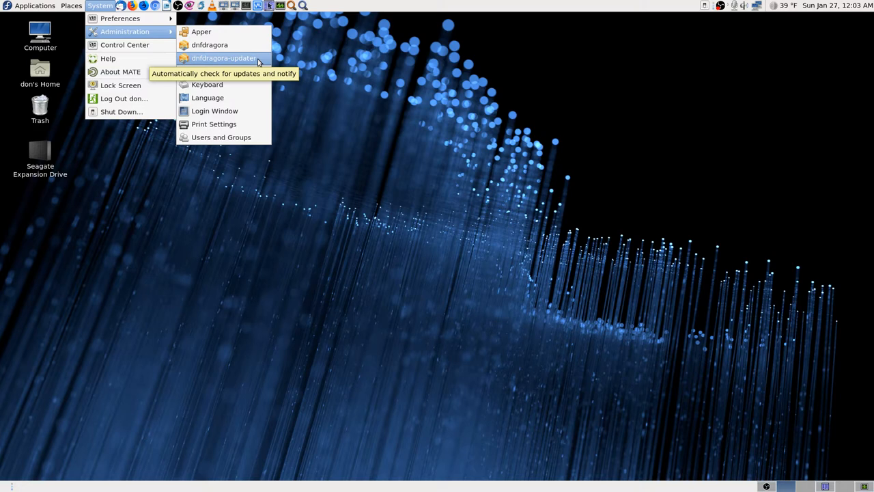
pyautogui.moveTo(246, 60)
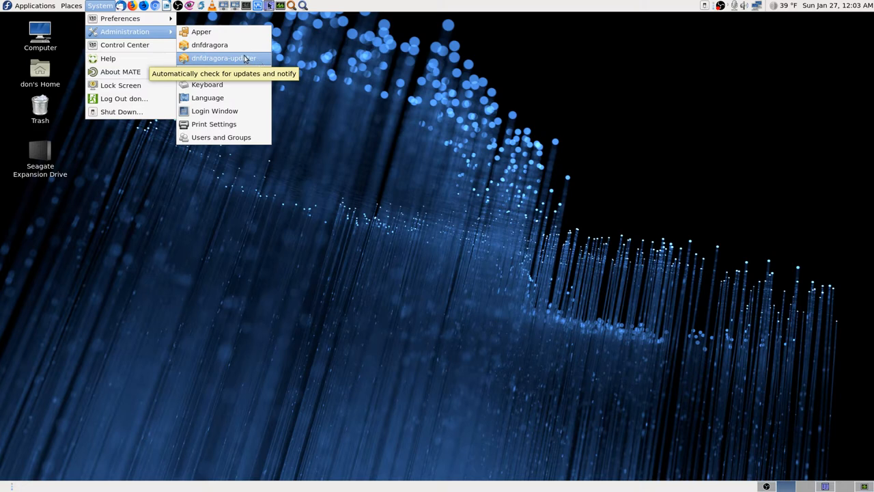
pyautogui.moveTo(258, 66)
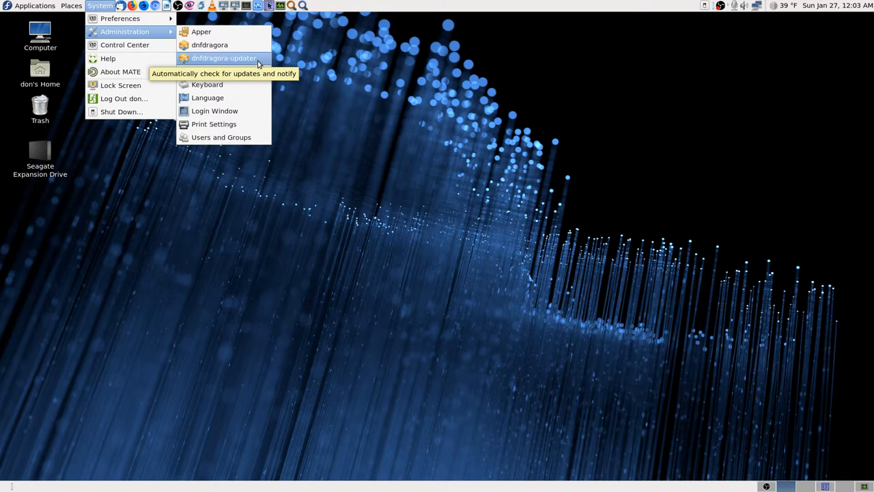
pyautogui.moveTo(247, 60)
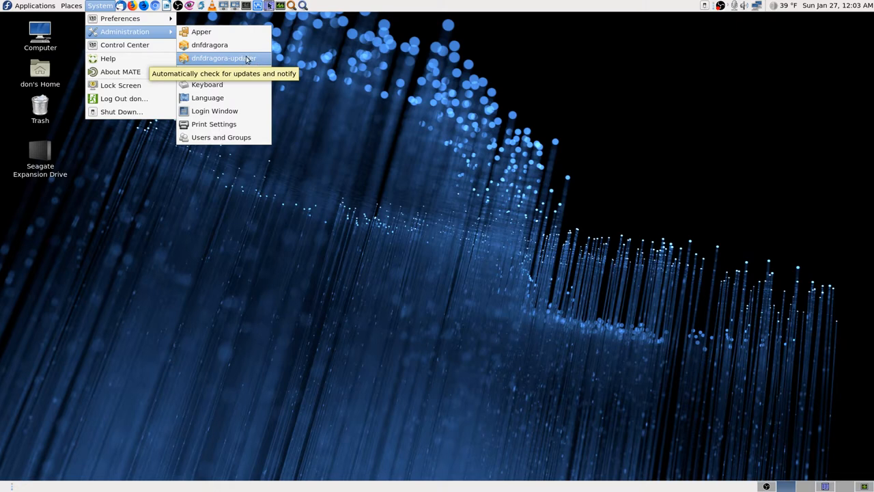
pyautogui.moveTo(210, 44)
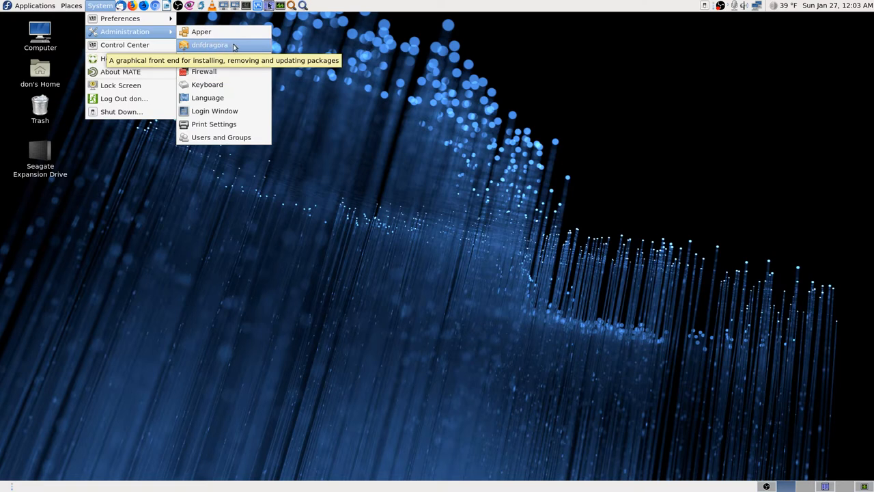
pyautogui.moveTo(224, 57)
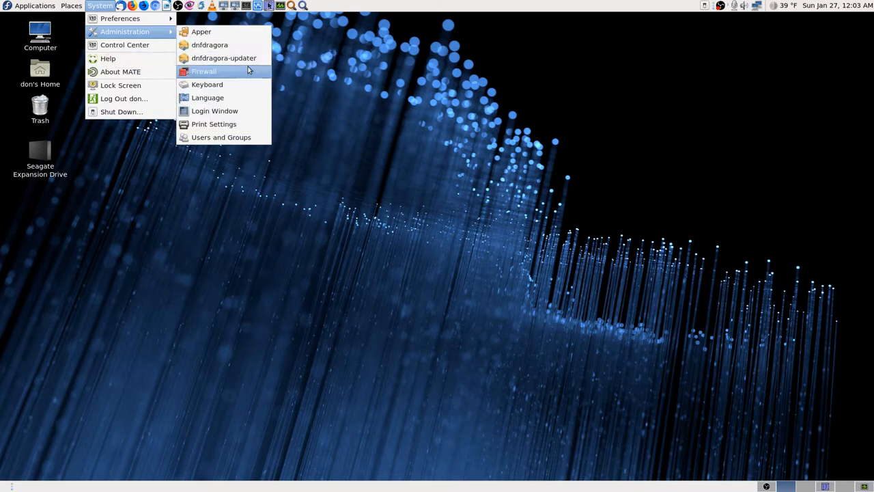
pyautogui.moveTo(224, 57)
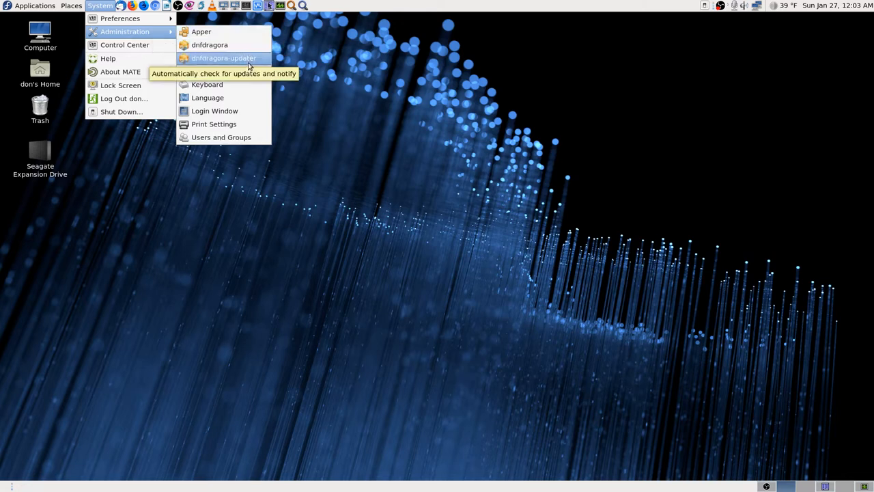
pyautogui.moveTo(202, 32)
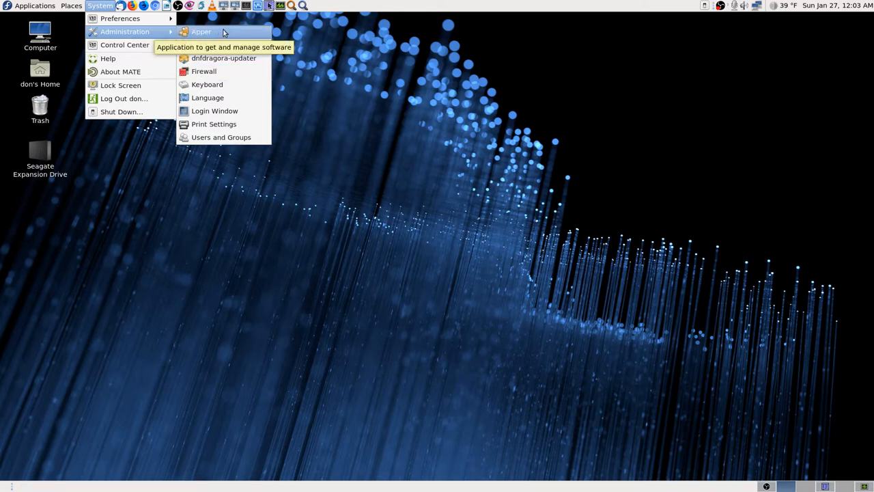
pyautogui.moveTo(230, 33)
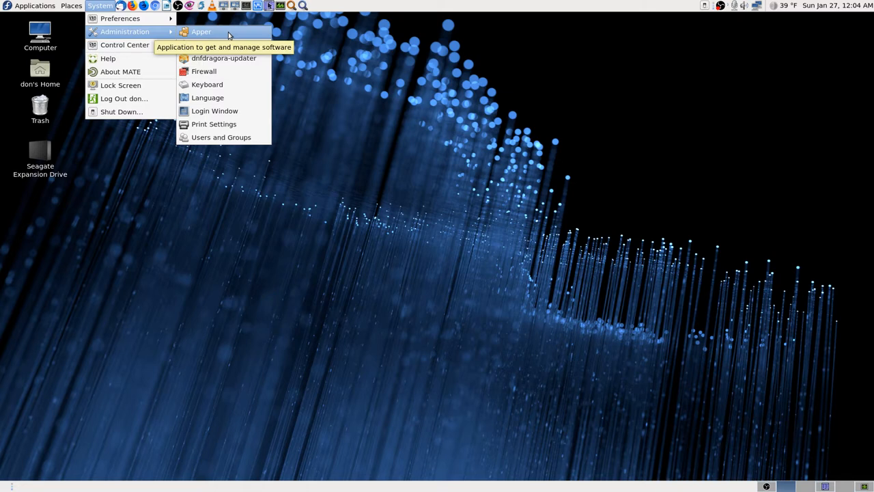
pyautogui.moveTo(268, 33)
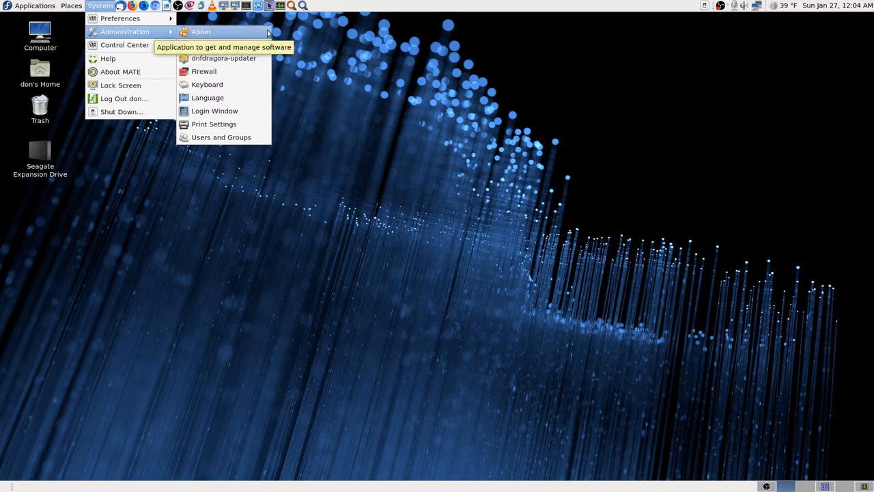
pyautogui.moveTo(253, 36)
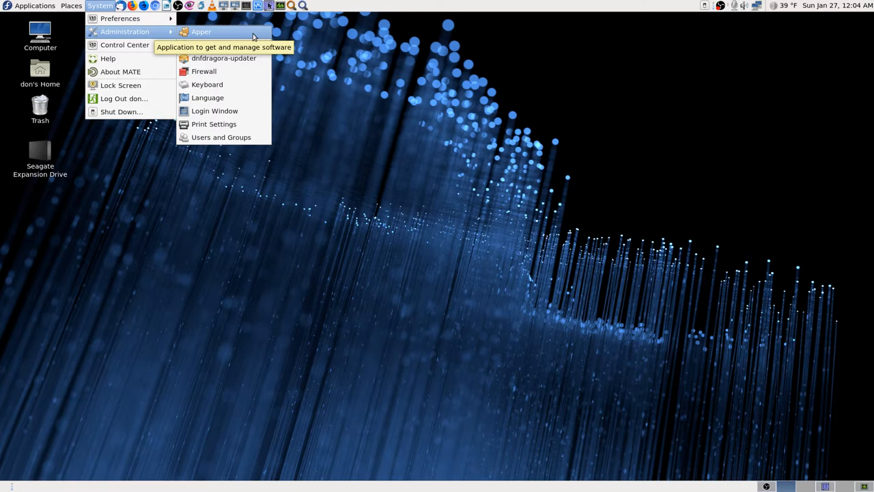
pyautogui.moveTo(210, 37)
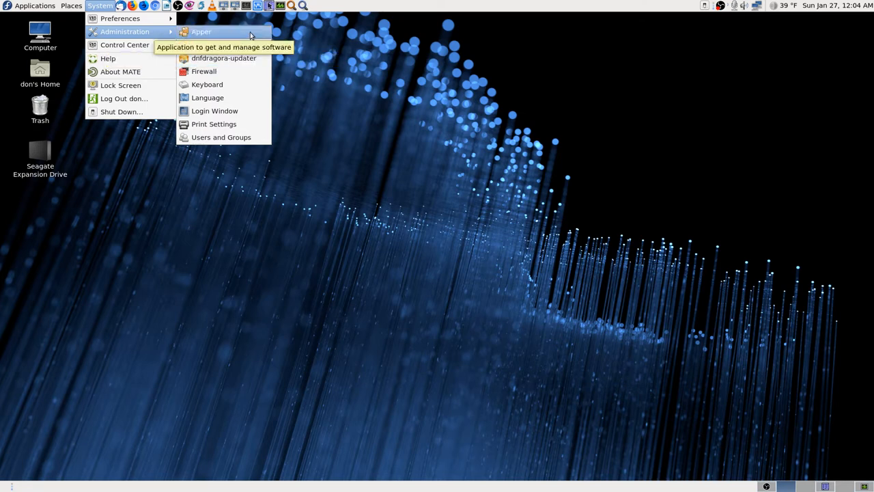
pyautogui.moveTo(429, 179)
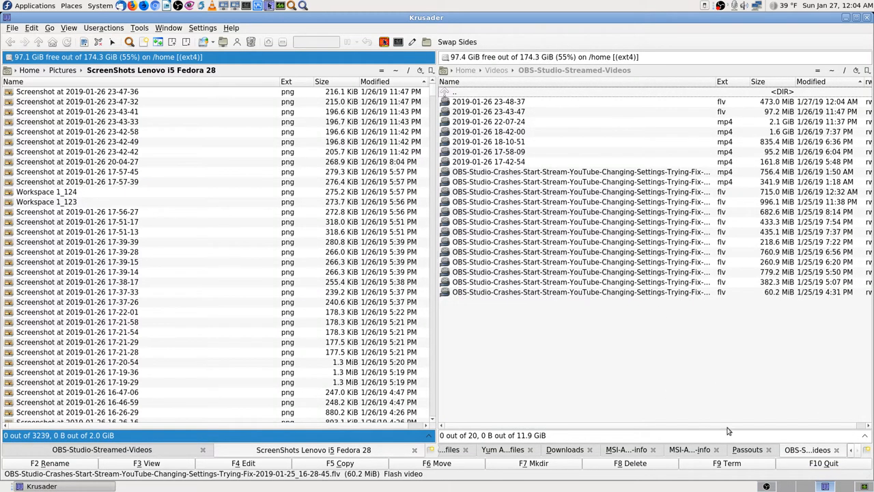
pyautogui.click(489, 102)
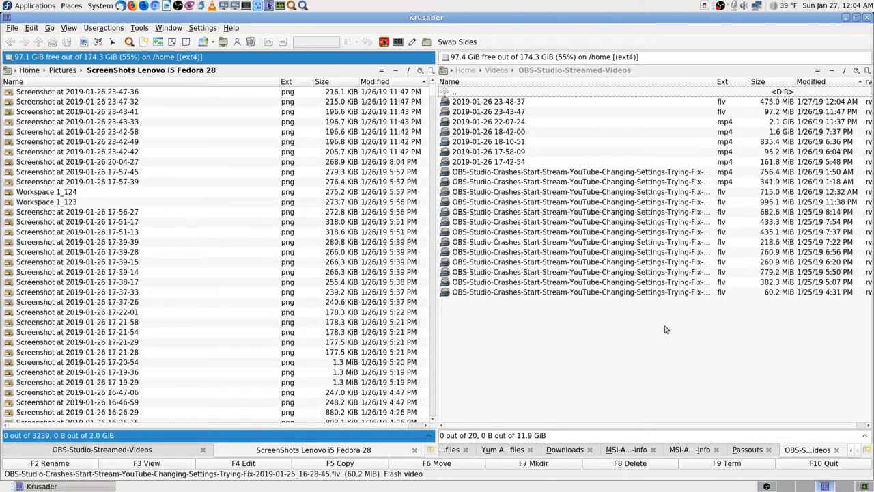
pyautogui.moveTo(771, 410)
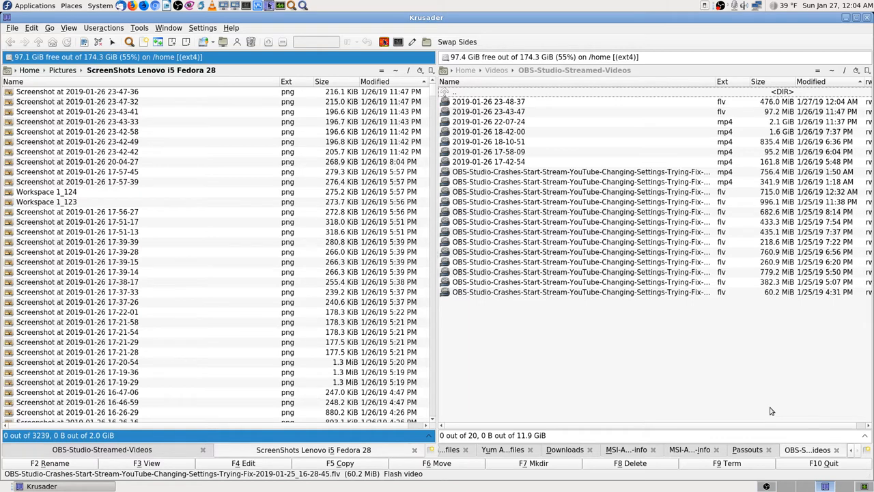